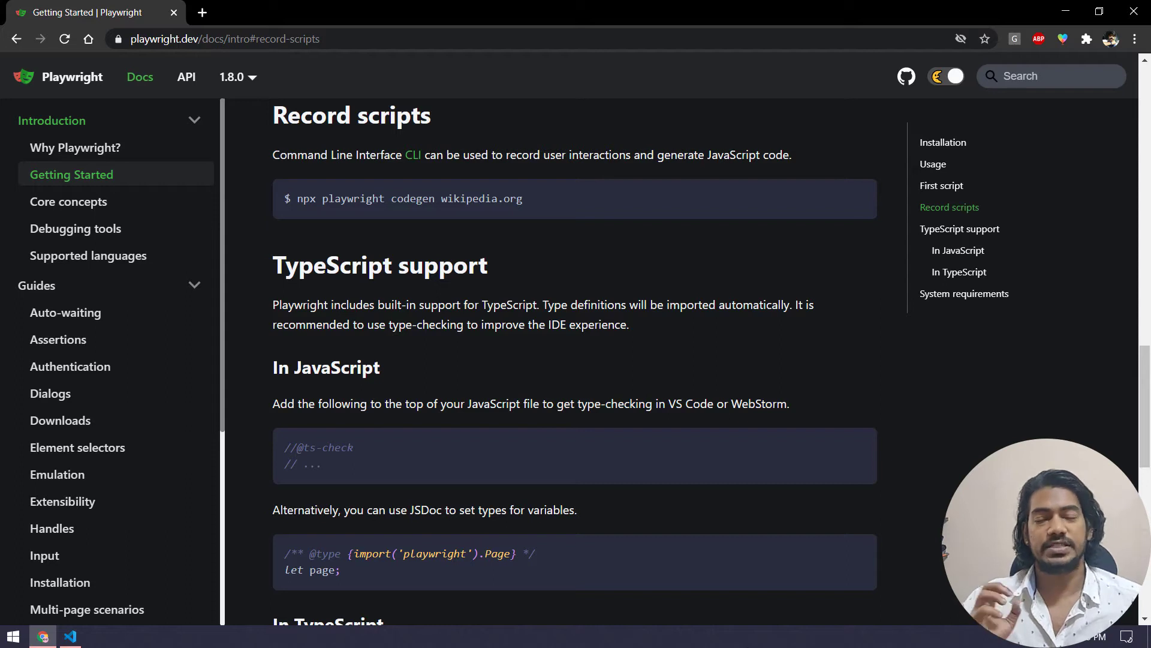
# Step: Switch from the Playwright Record scripts docs in Chrome to Visual Studio Code
pyautogui.click(69, 636)
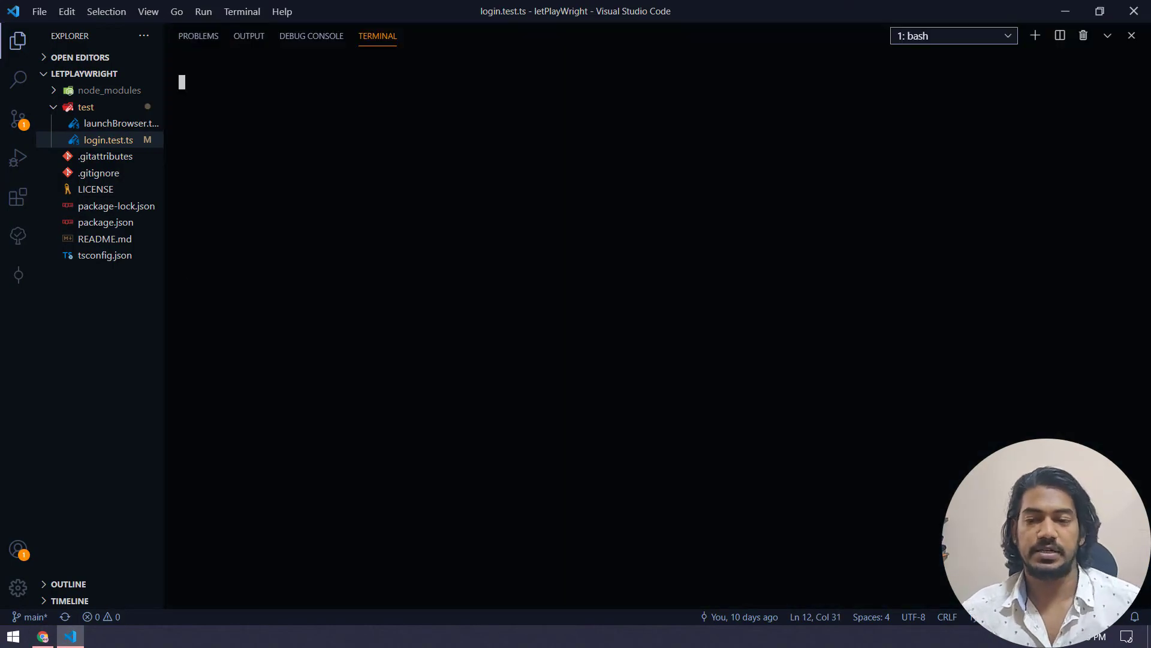
# Step: Run npx playwright codegen letcode.in in the integrated terminal
pyautogui.write('npm')
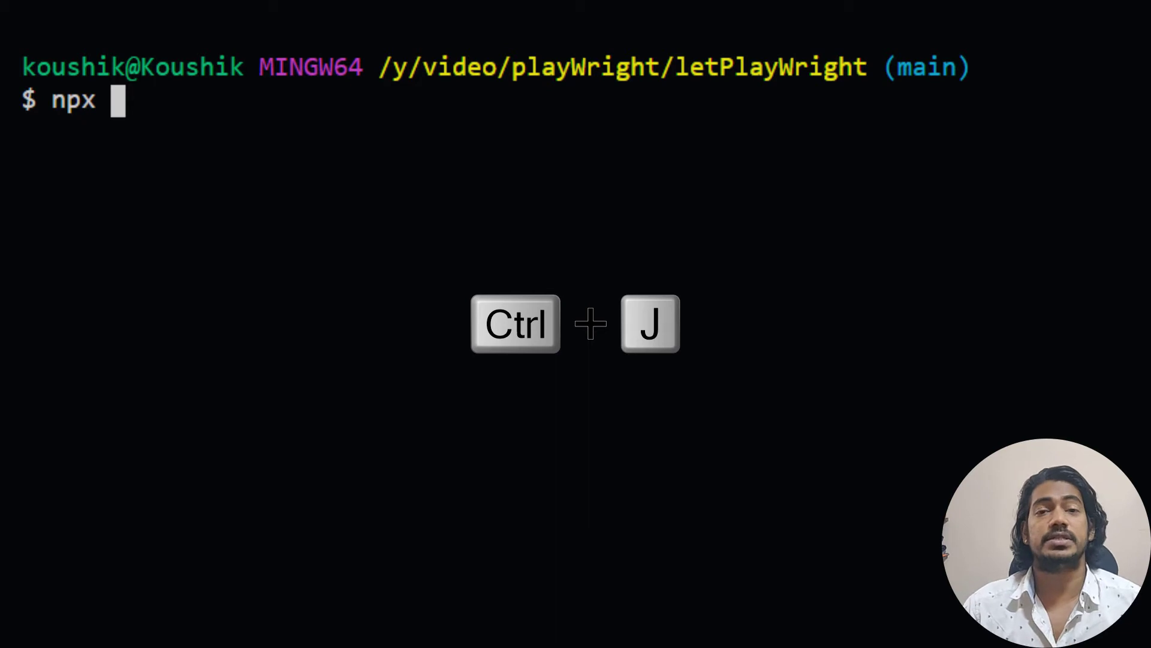
pyautogui.press('ctrl+j')
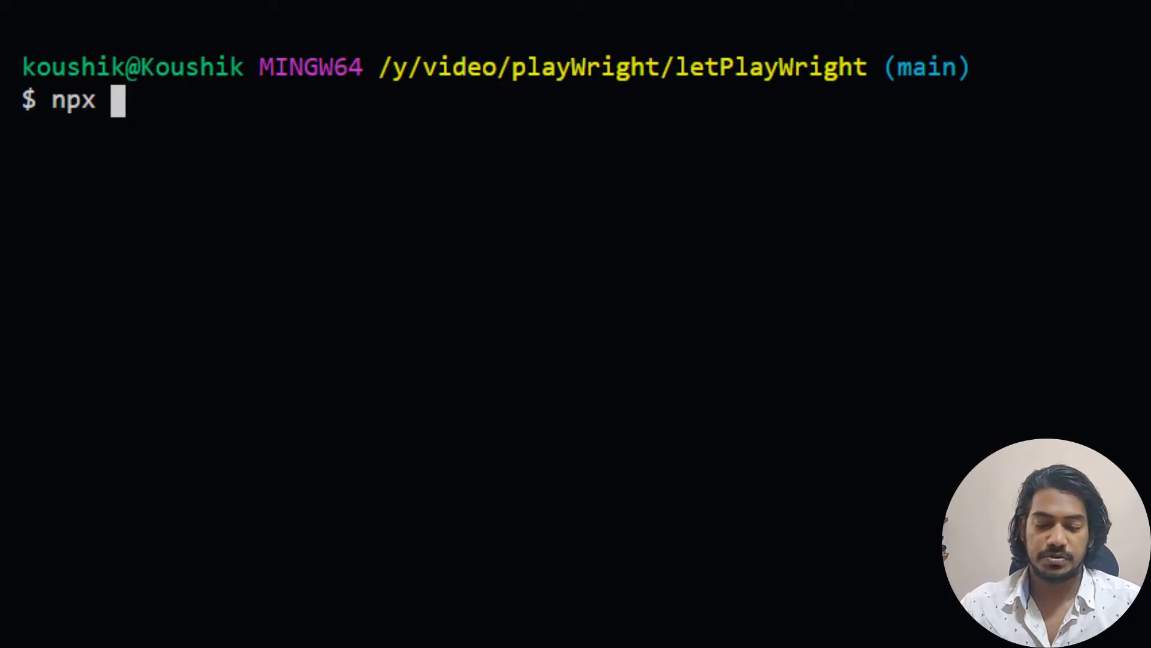
pyautogui.write('playwright')
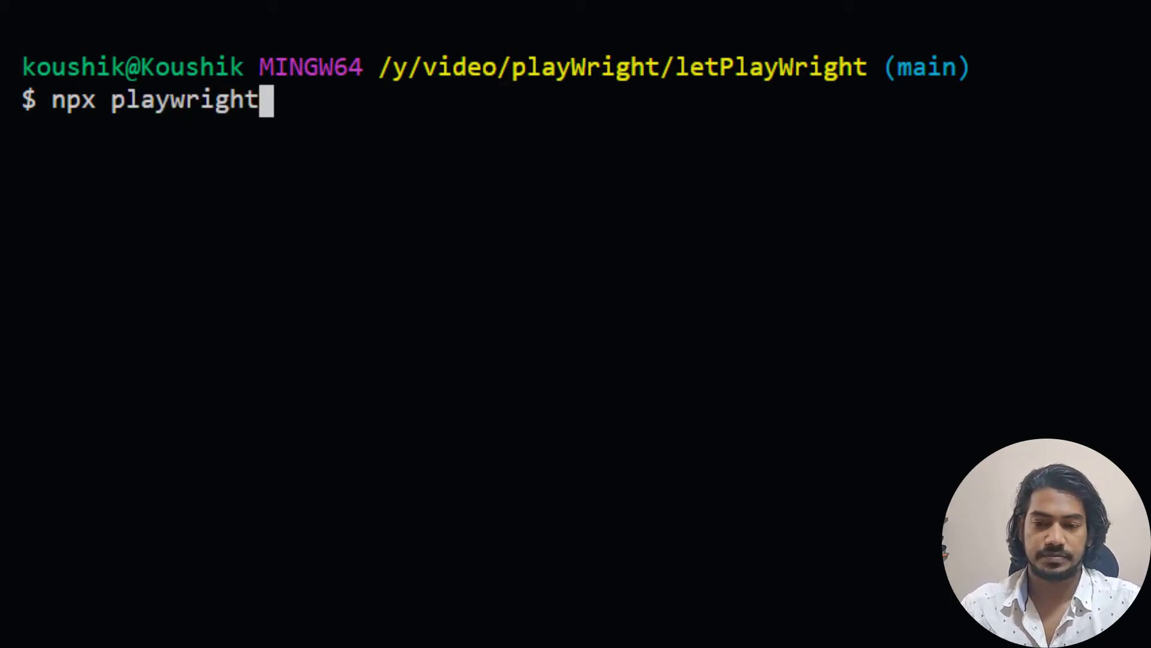
pyautogui.write('codegen l')
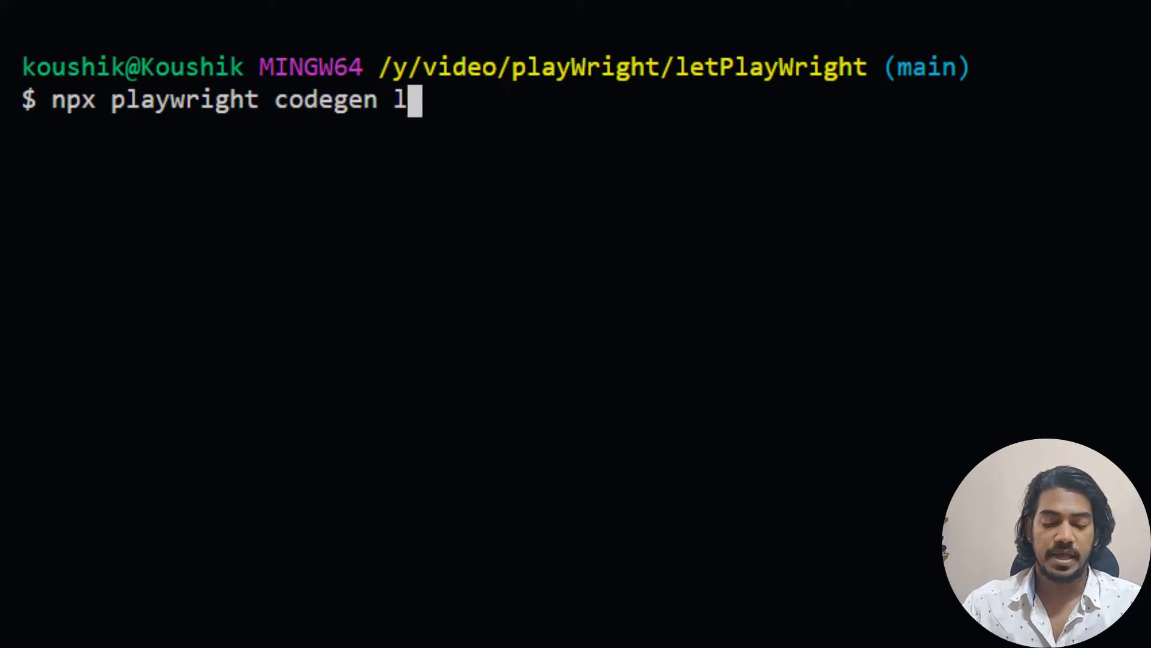
pyautogui.write('etcode.in')
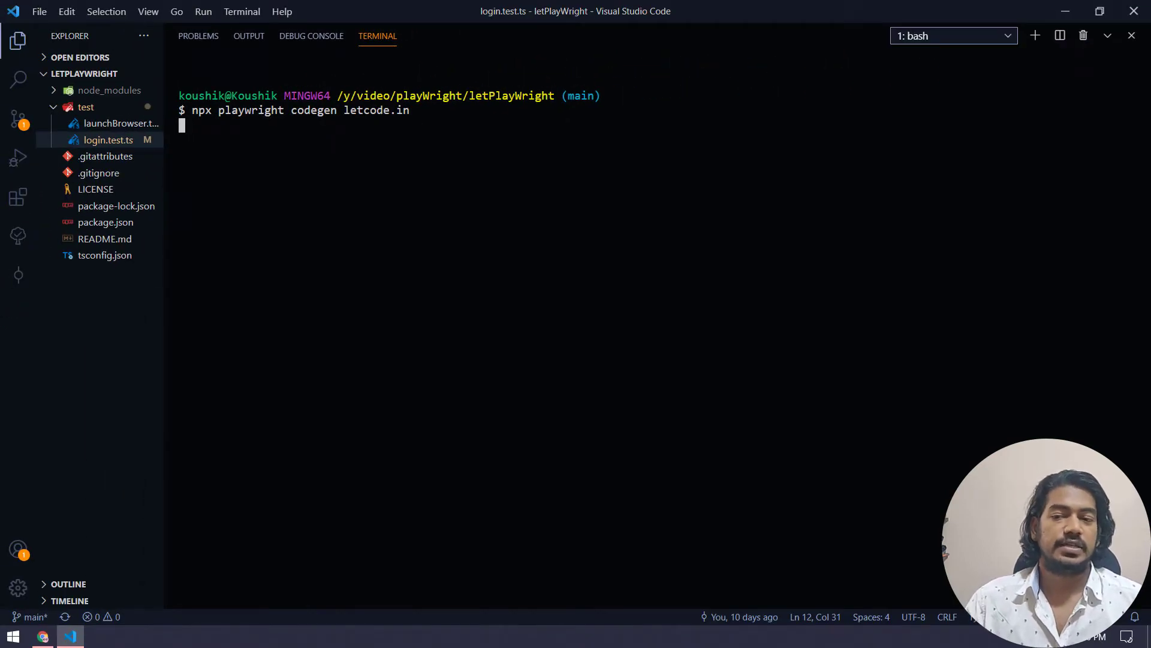
pyautogui.press('enter')
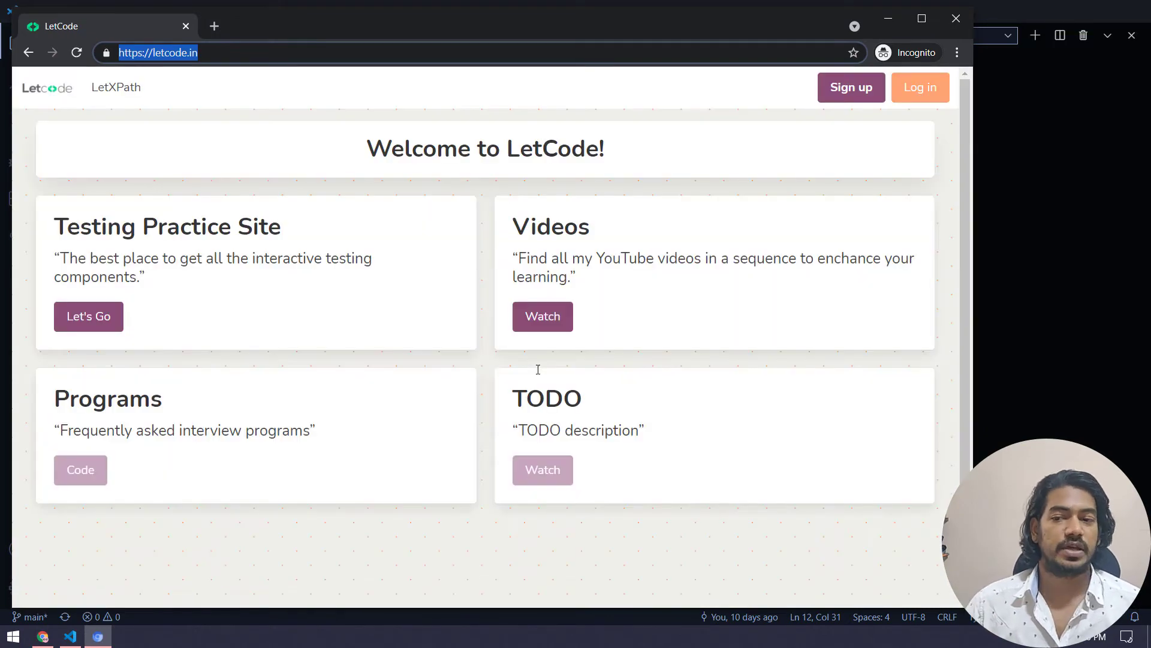
pyautogui.moveTo(46, 87)
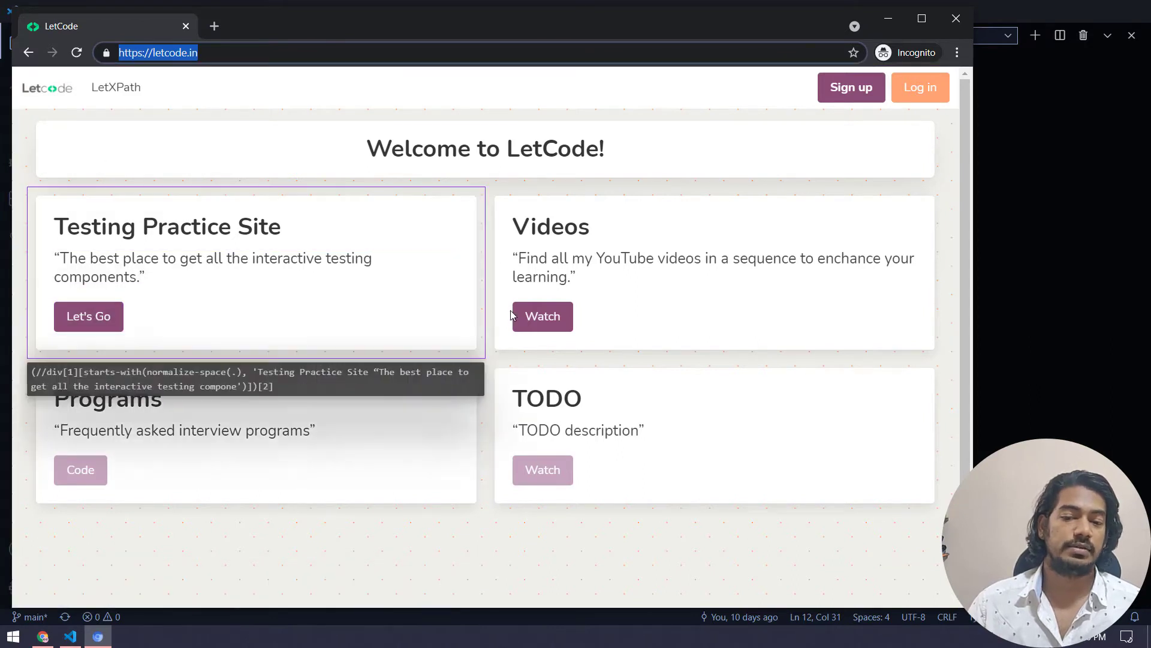
pyautogui.moveTo(550, 226)
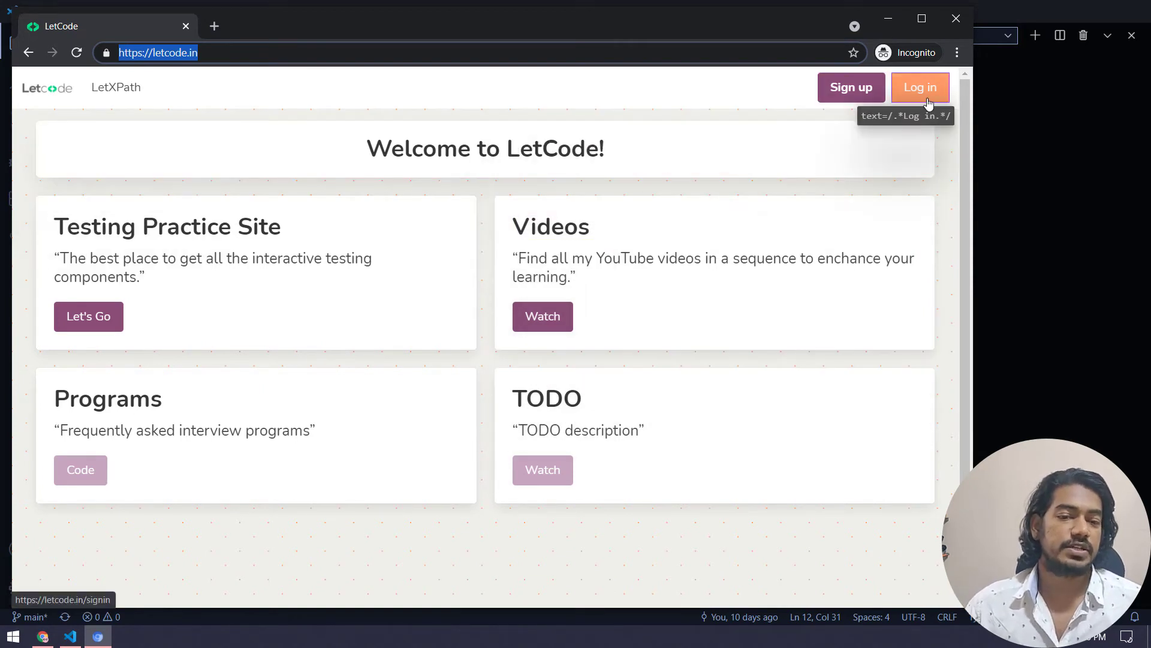
pyautogui.click(920, 86)
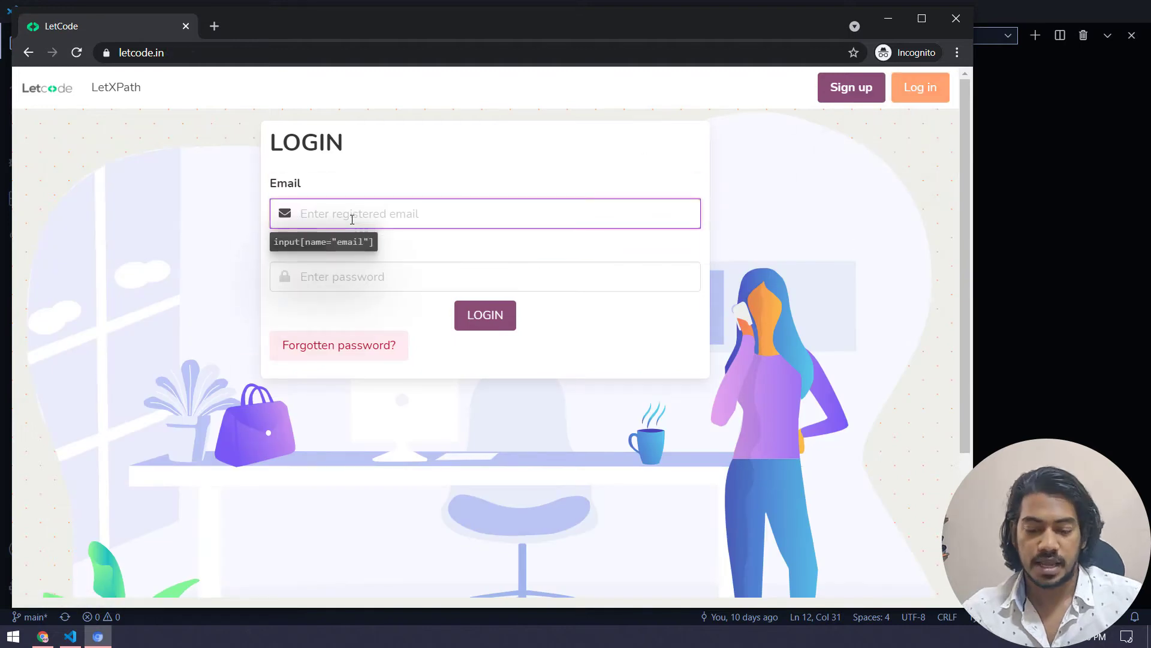
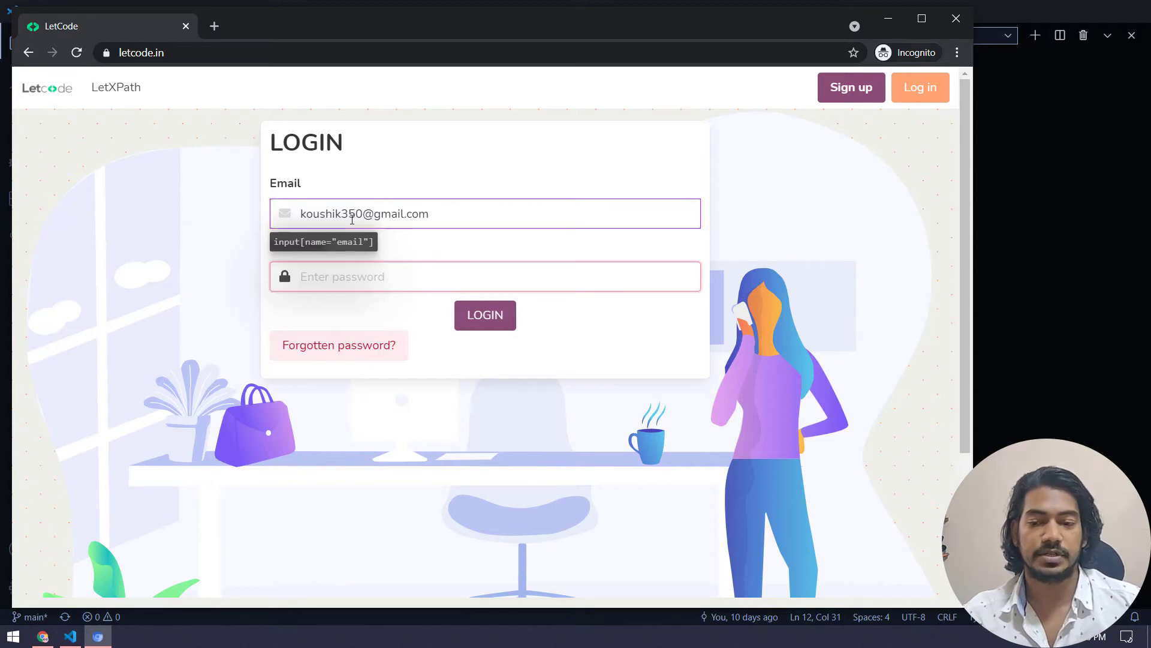
pyautogui.write('password')
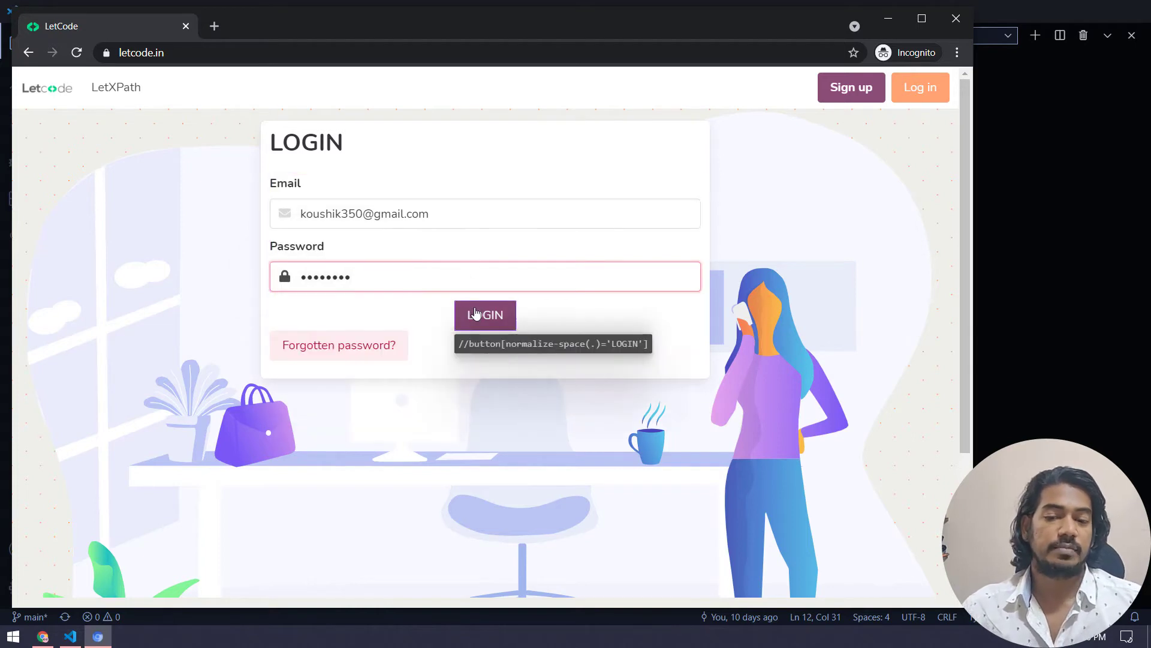
pyautogui.click(484, 314)
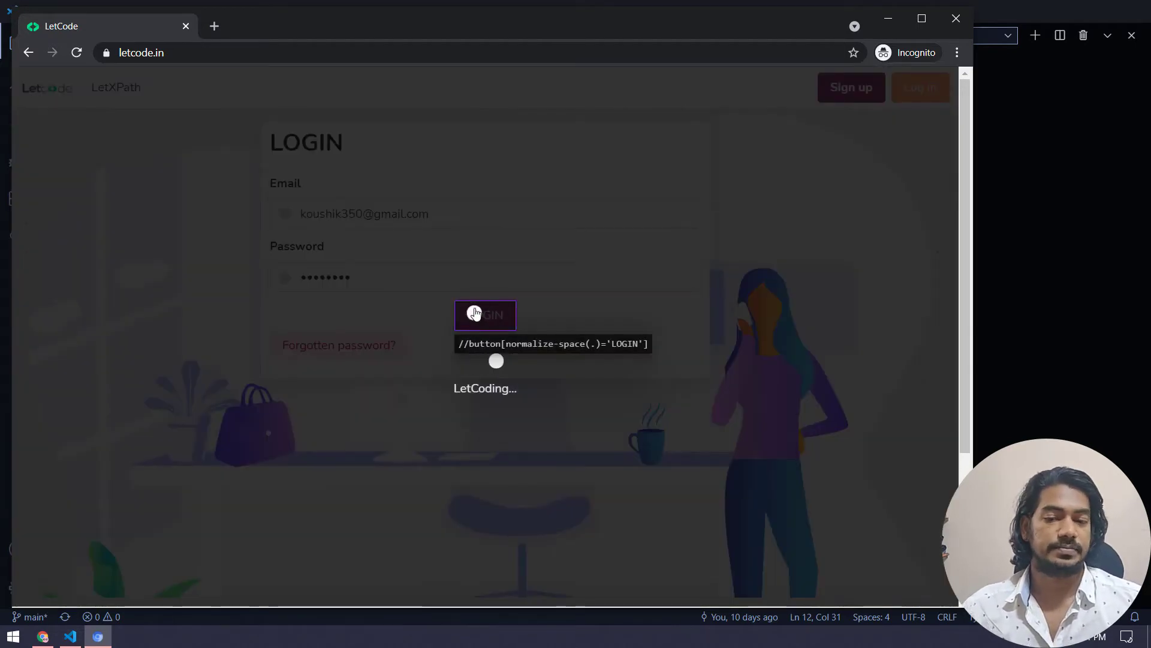
pyautogui.click(485, 314)
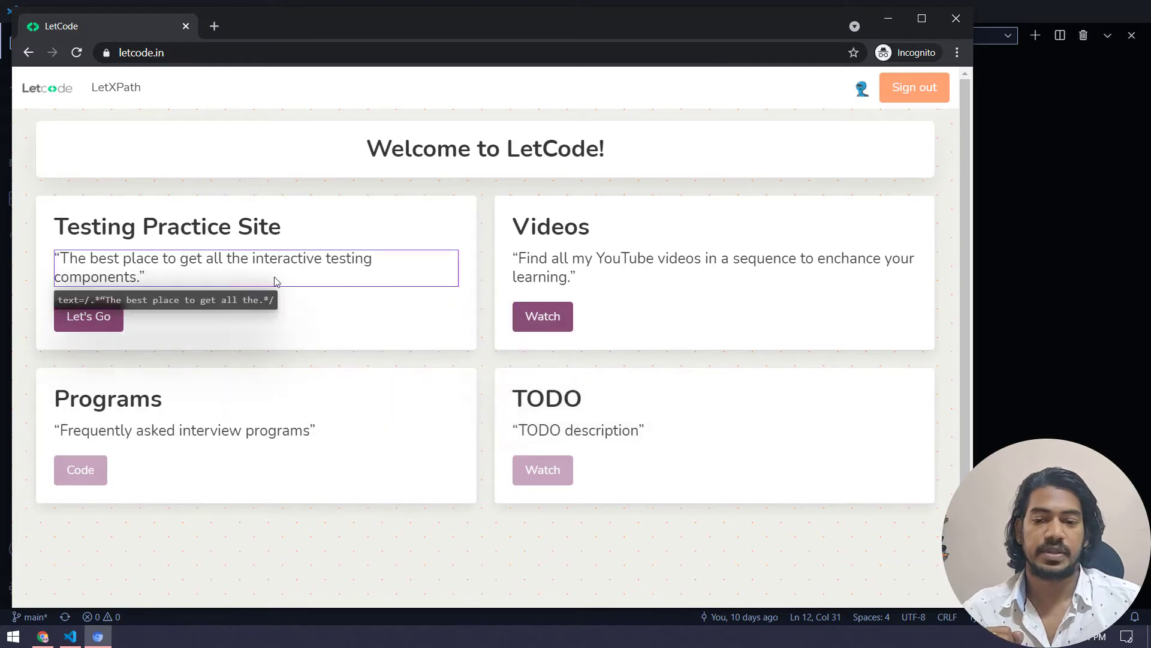
# Step: Open LetCode's Forms practice page from the Testing Practice Site section
pyautogui.click(88, 316)
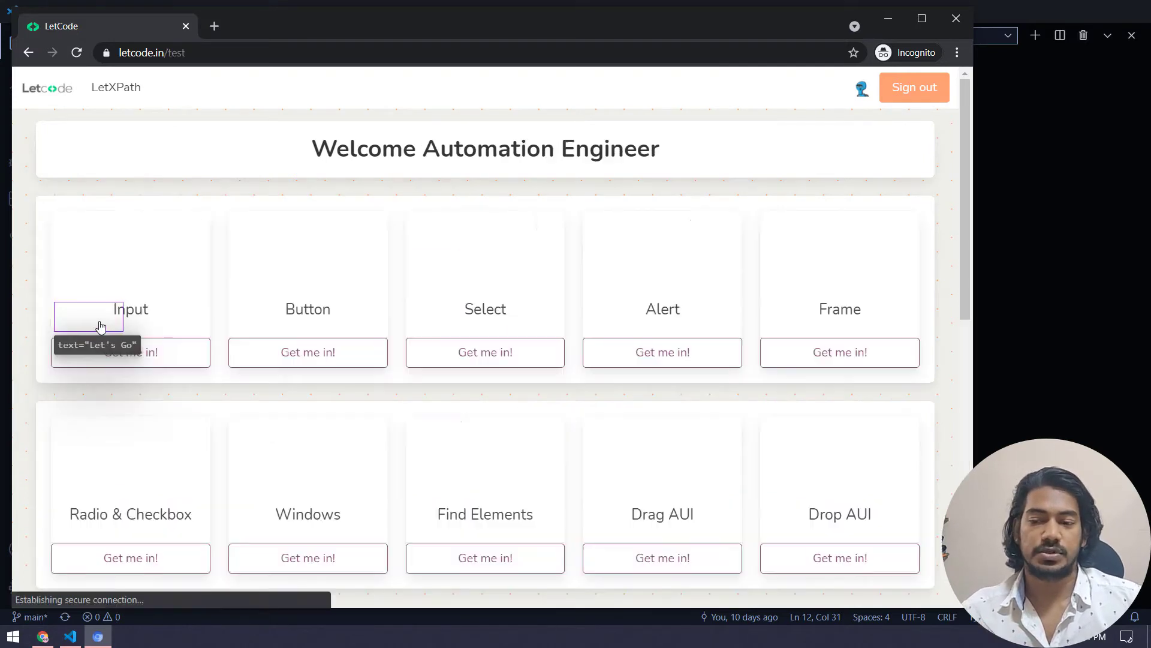
pyautogui.scroll(-3)
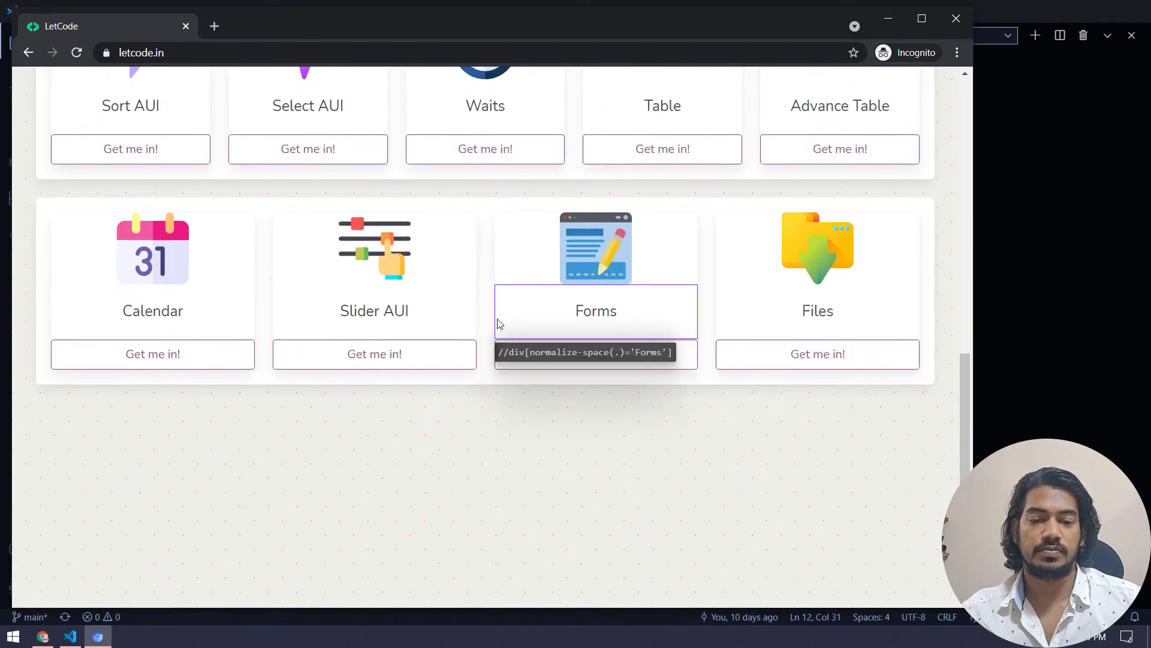
pyautogui.click(595, 353)
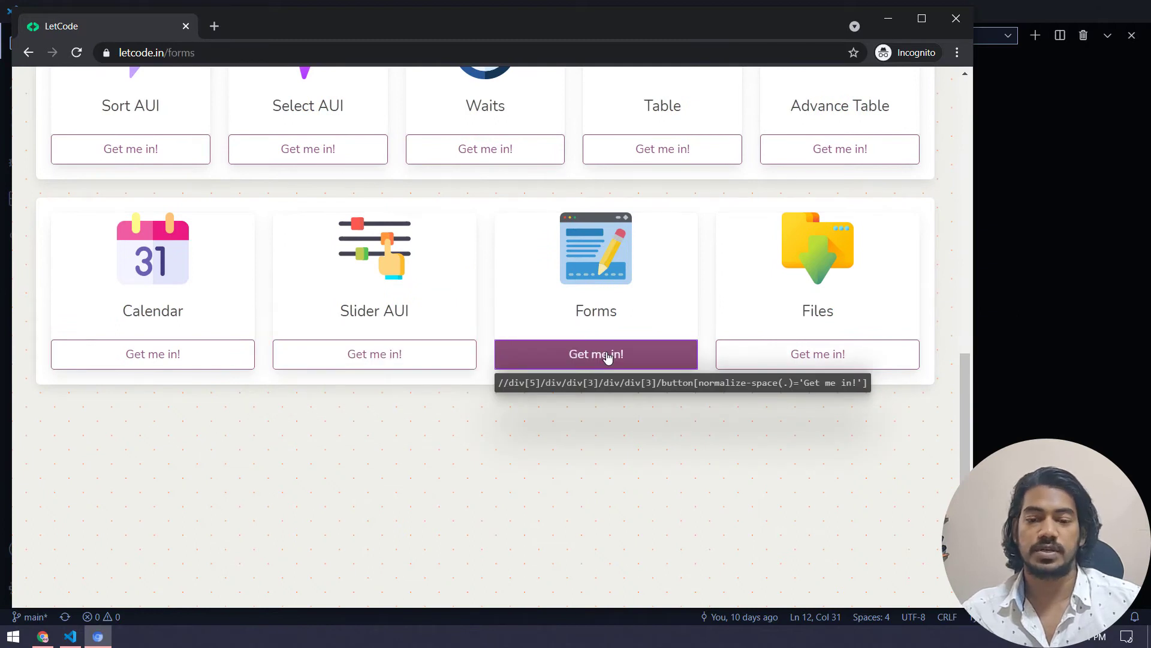
# Step: Fill in the first name, last name (chatterjee) and Gmail email fields
pyautogui.click(595, 354)
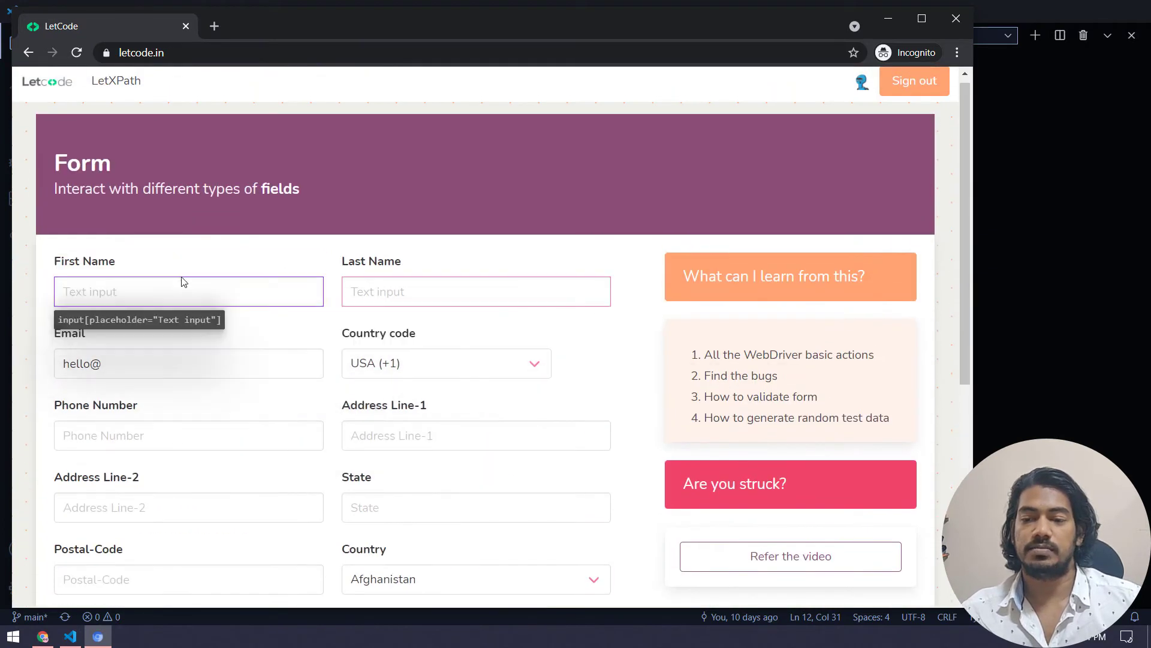
pyautogui.write('koushik')
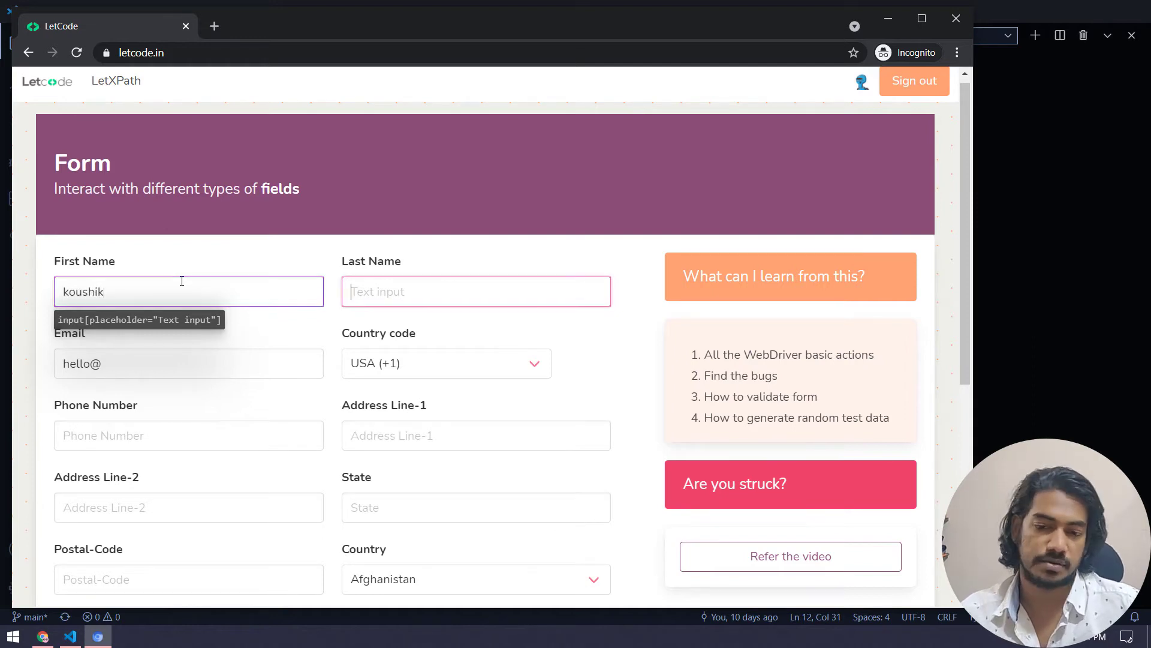
pyautogui.write('chatter')
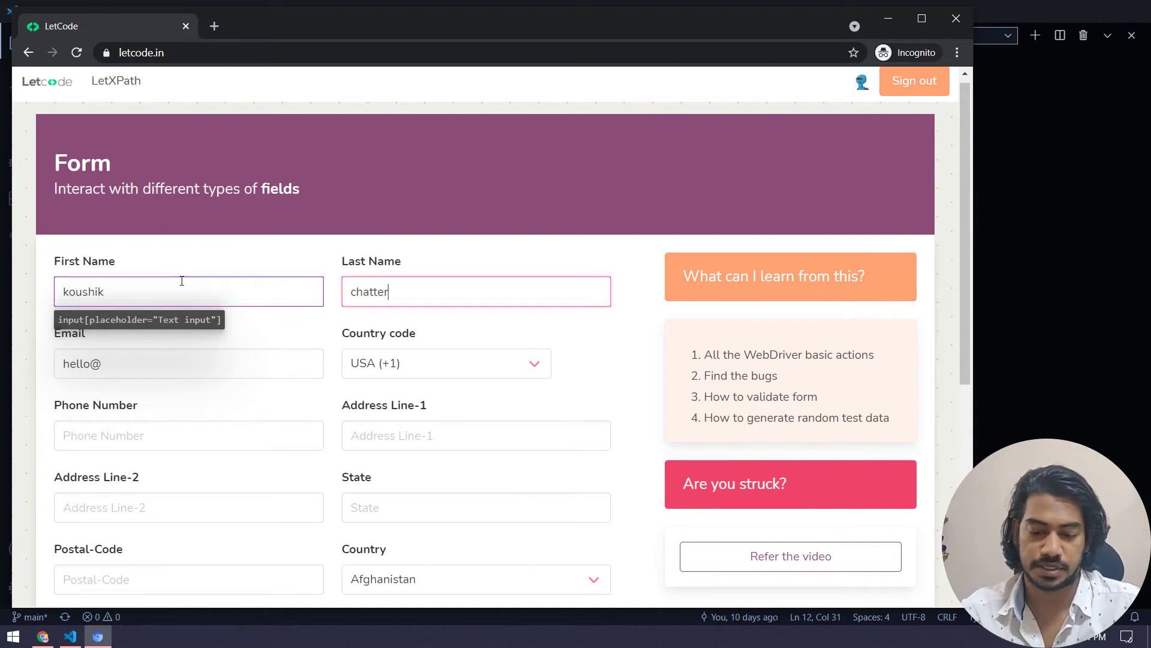
pyautogui.write('jee')
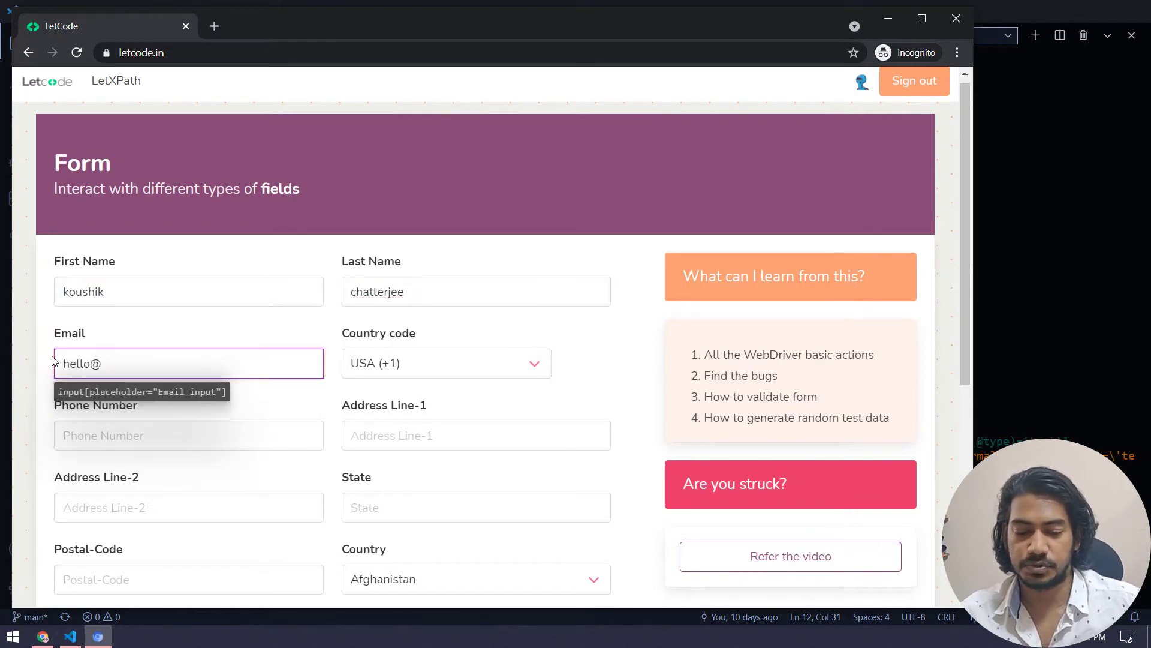
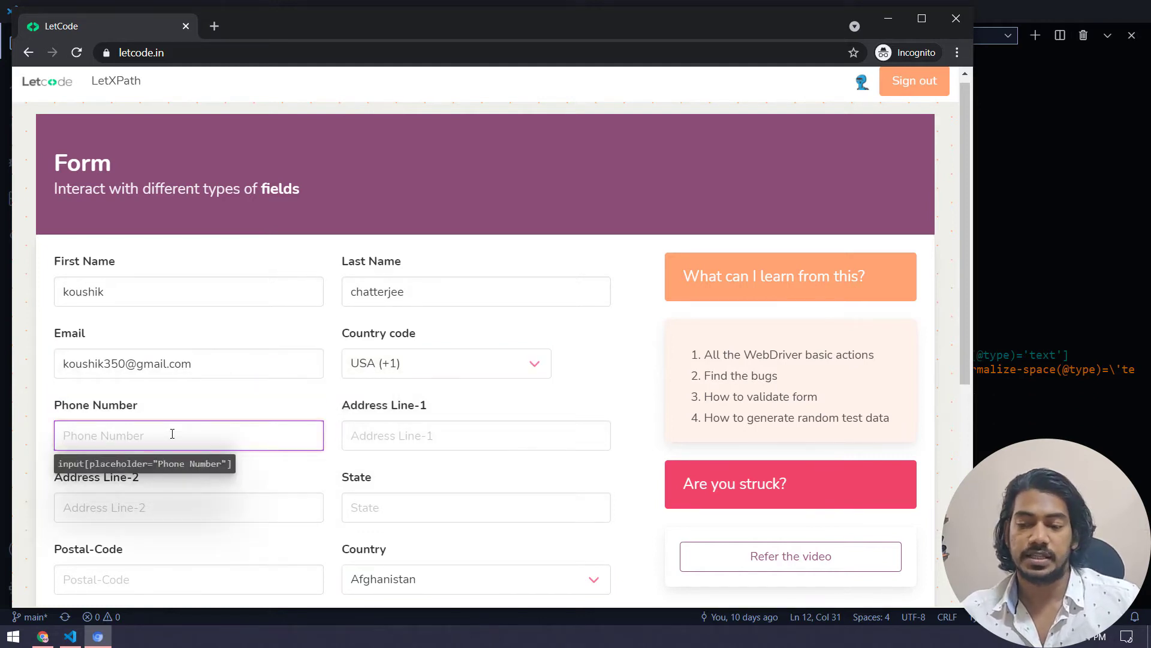
# Step: Enter phone 999999999, address adyar, chennai, state TN and postcode 600113
pyautogui.write('9999999999')
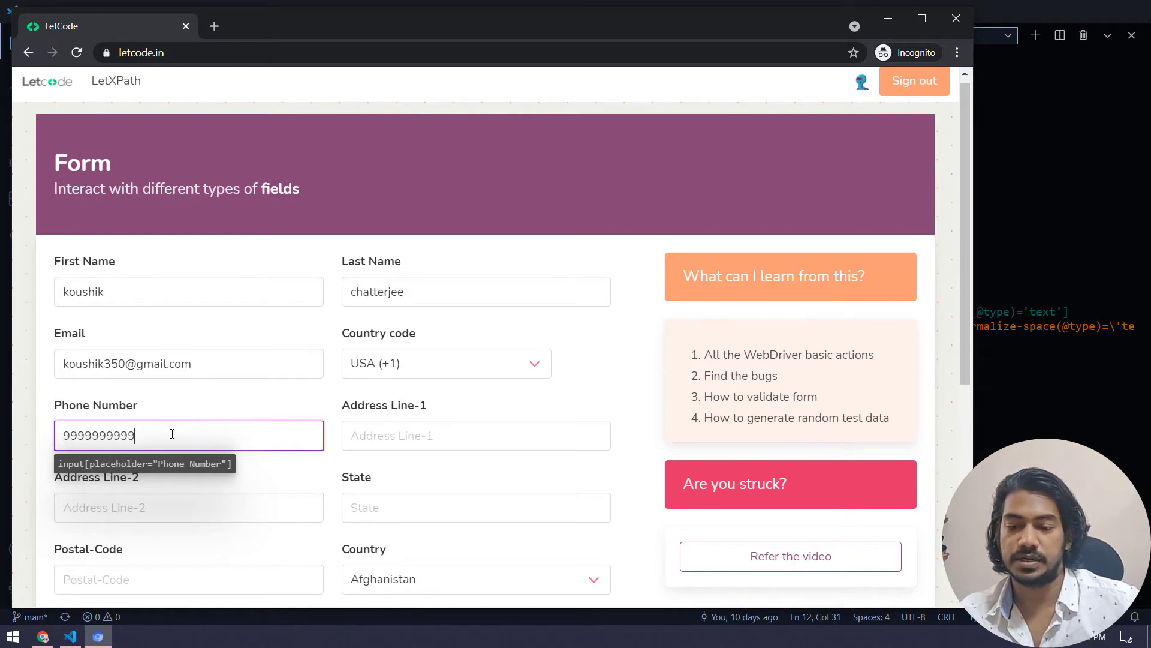
pyautogui.click(475, 435)
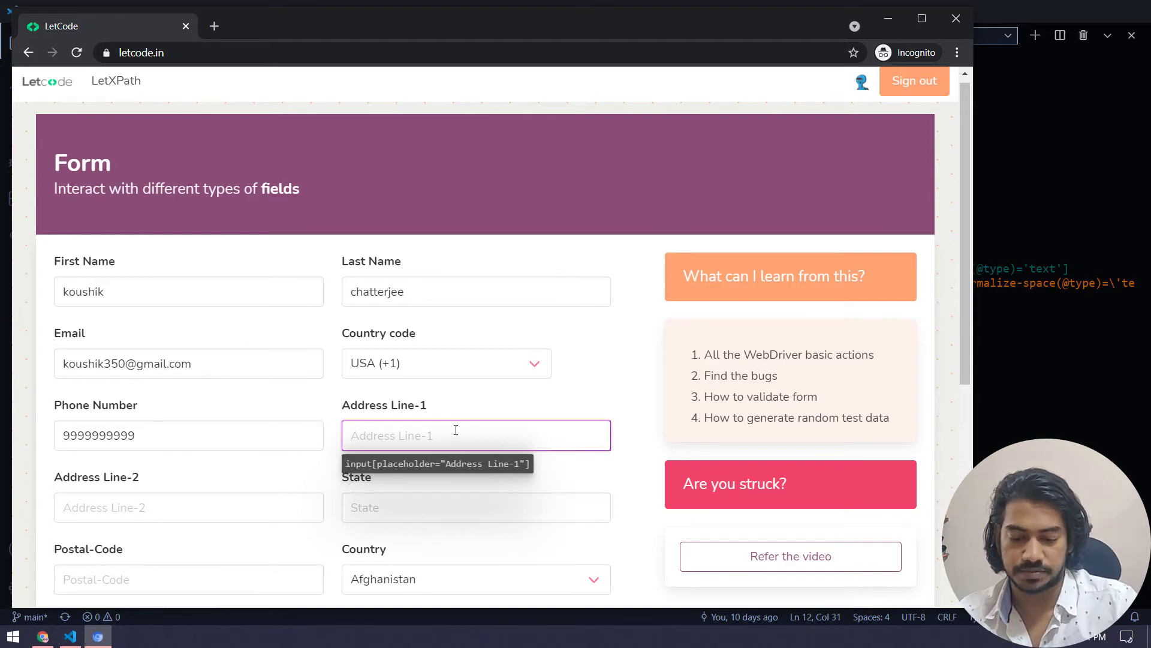
pyautogui.write('adyar')
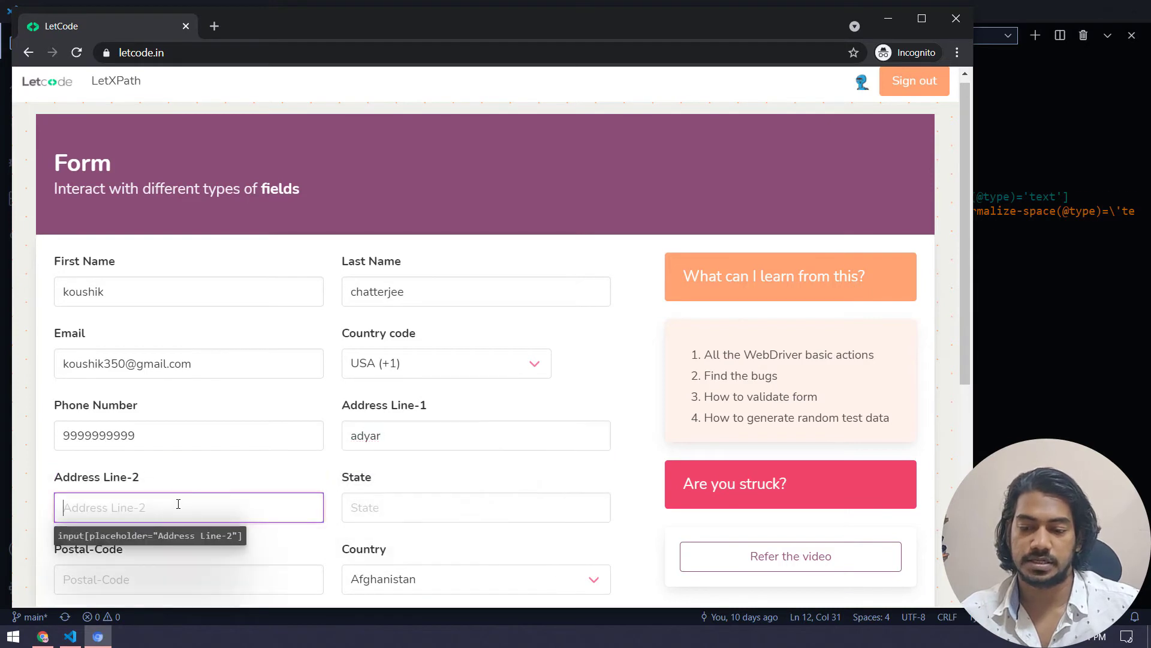
pyautogui.write('chennai')
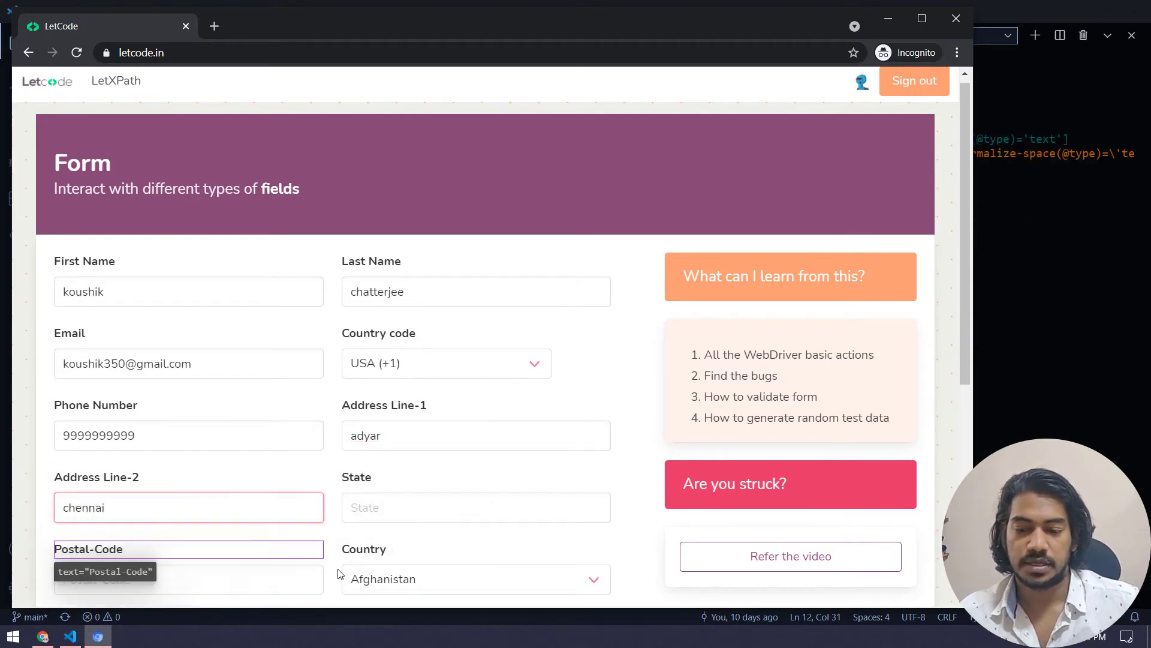
pyautogui.click(476, 507)
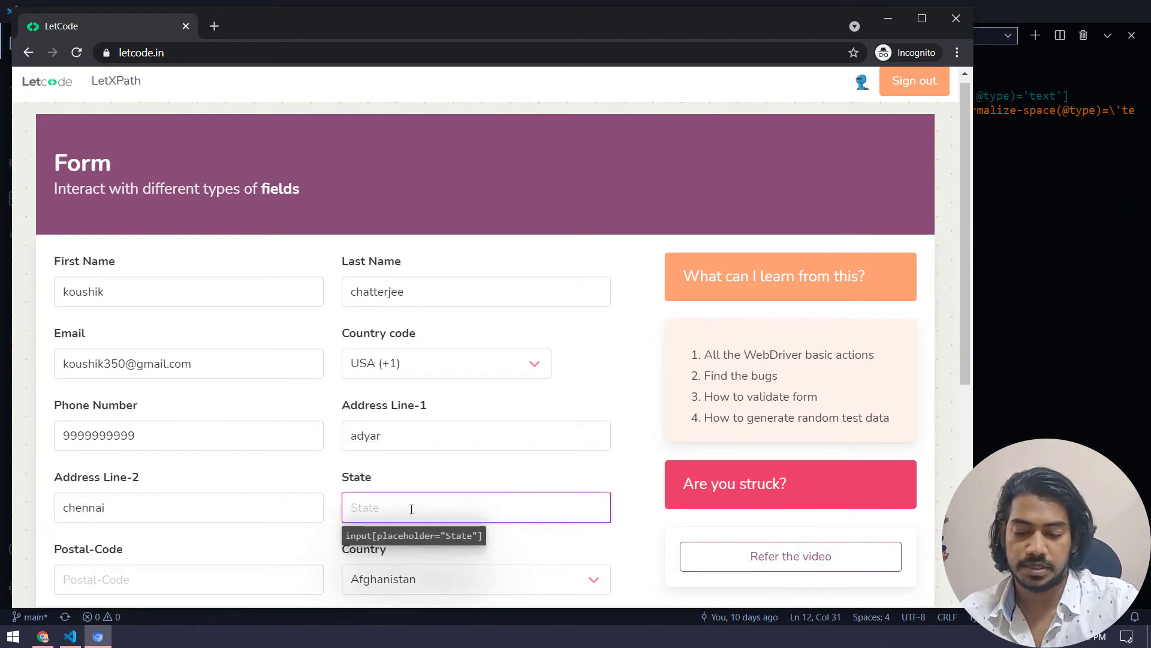
pyautogui.write('TN')
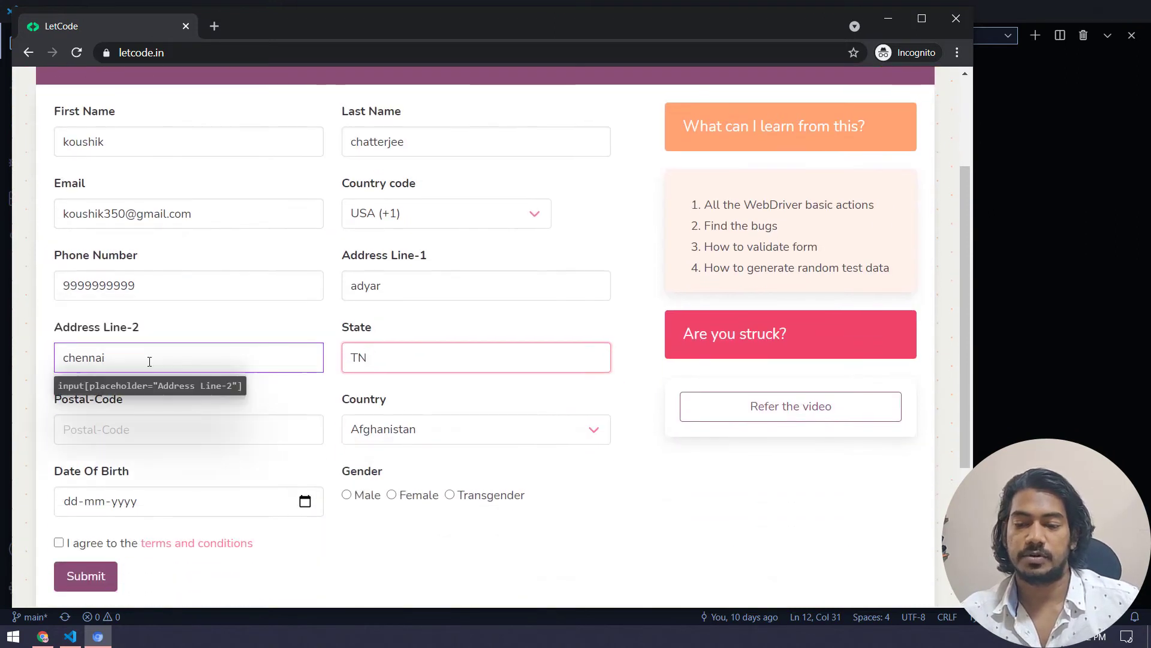
pyautogui.write('600')
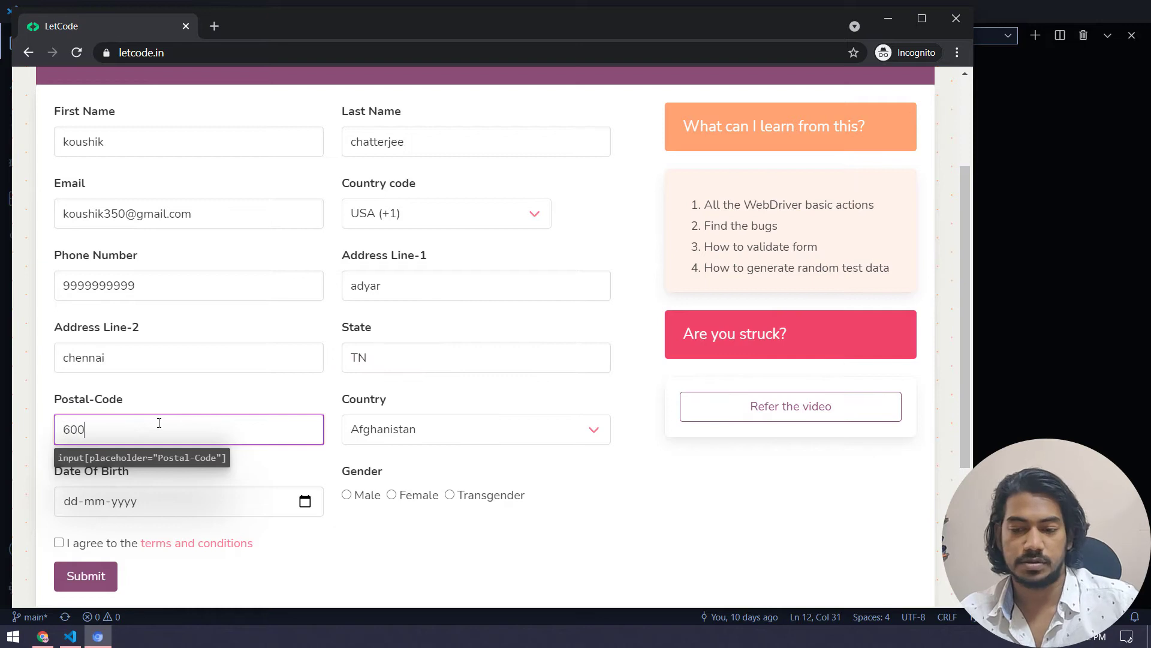
pyautogui.write('113')
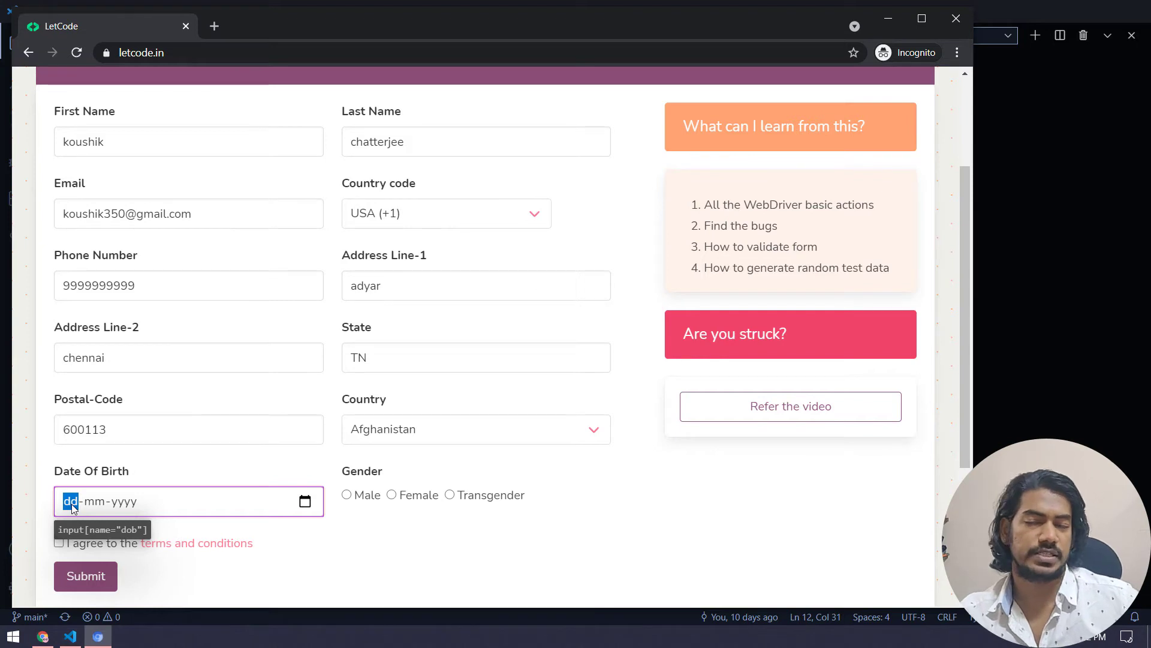
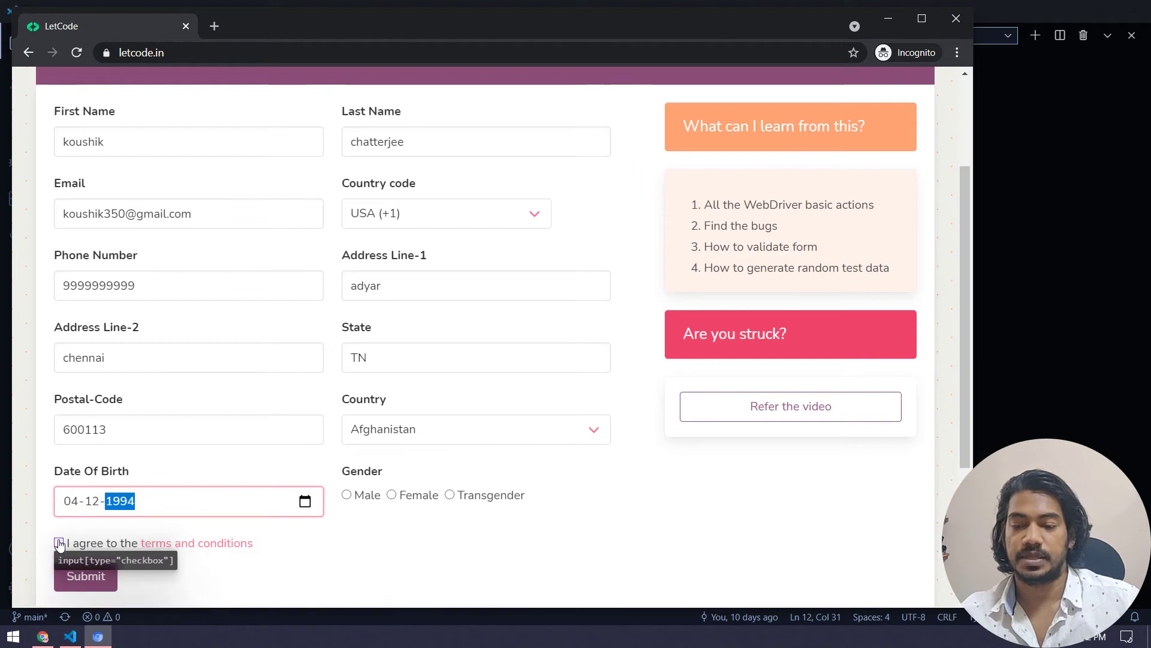
pyautogui.click(59, 543)
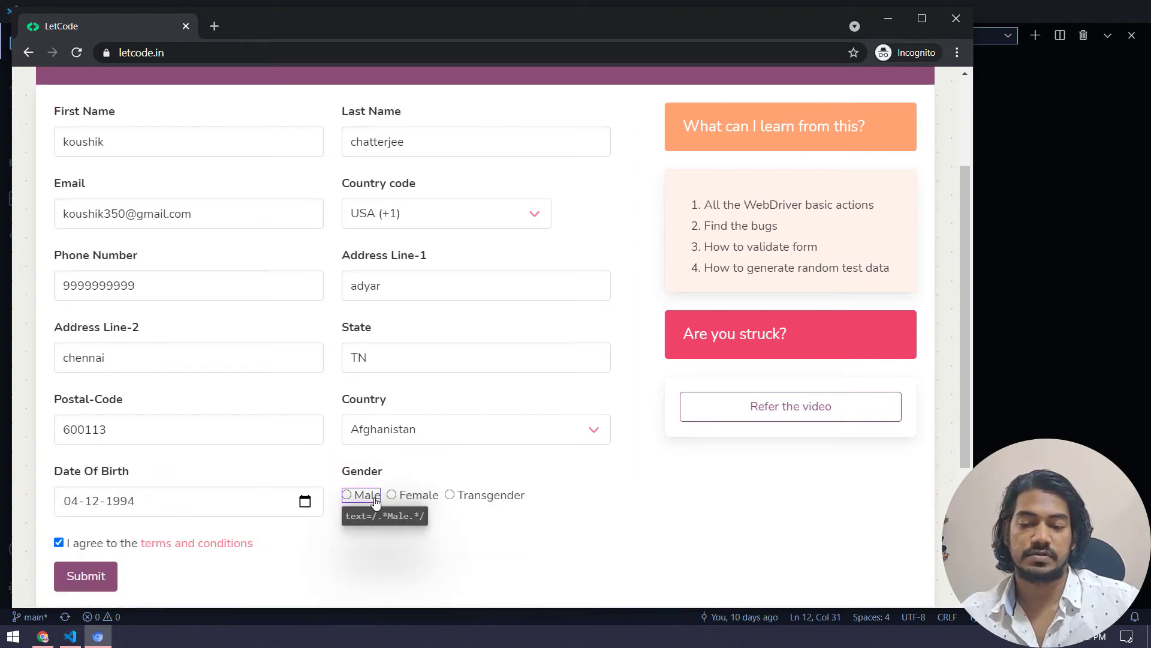
pyautogui.click(346, 494)
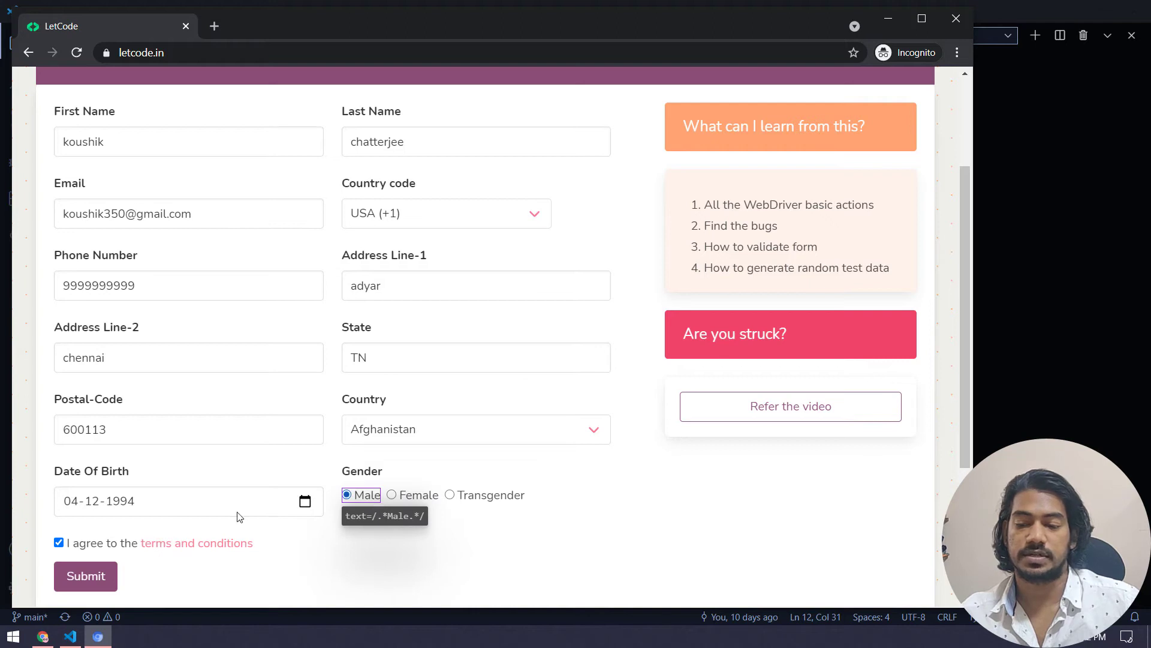
pyautogui.click(85, 576)
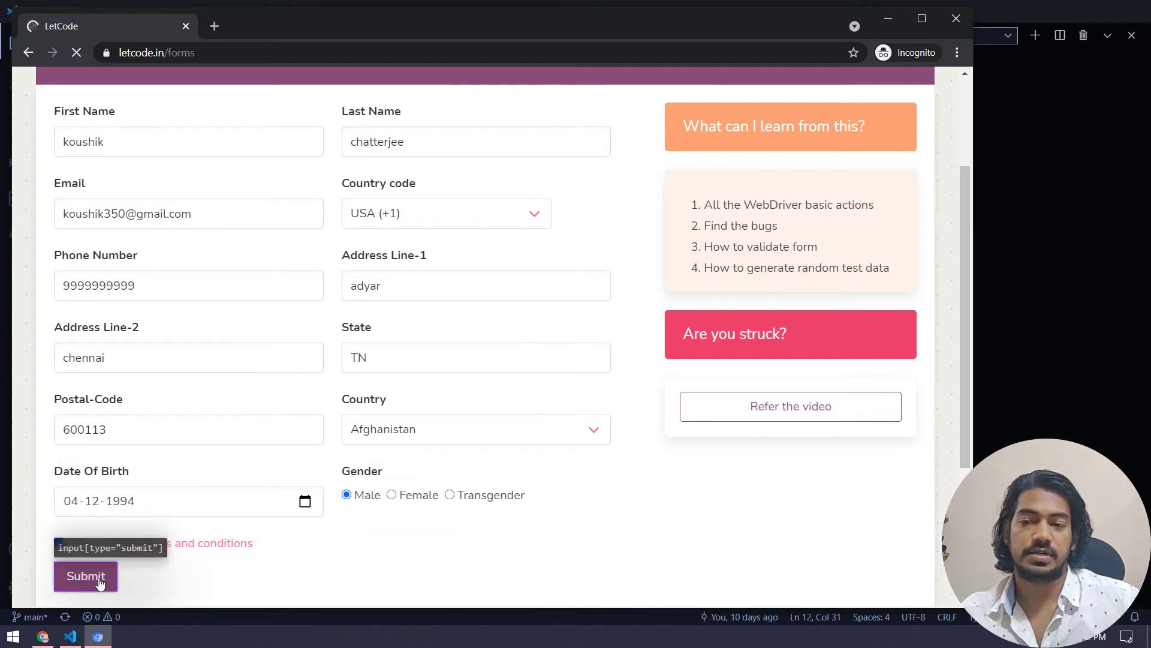
pyautogui.click(85, 576)
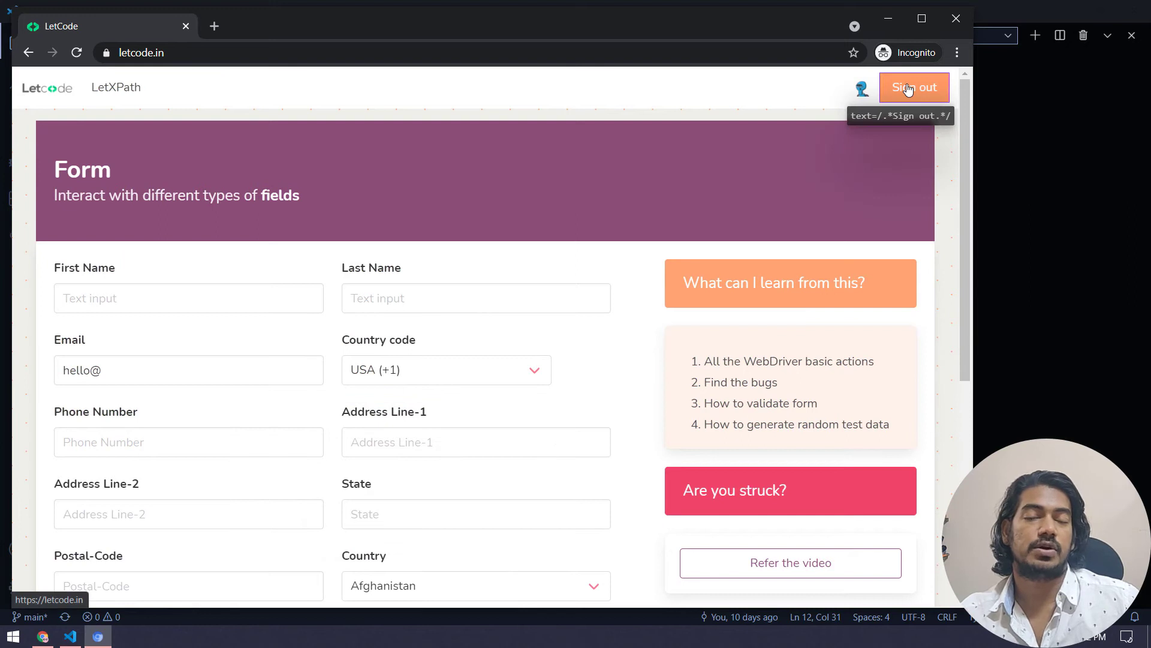
pyautogui.click(913, 88)
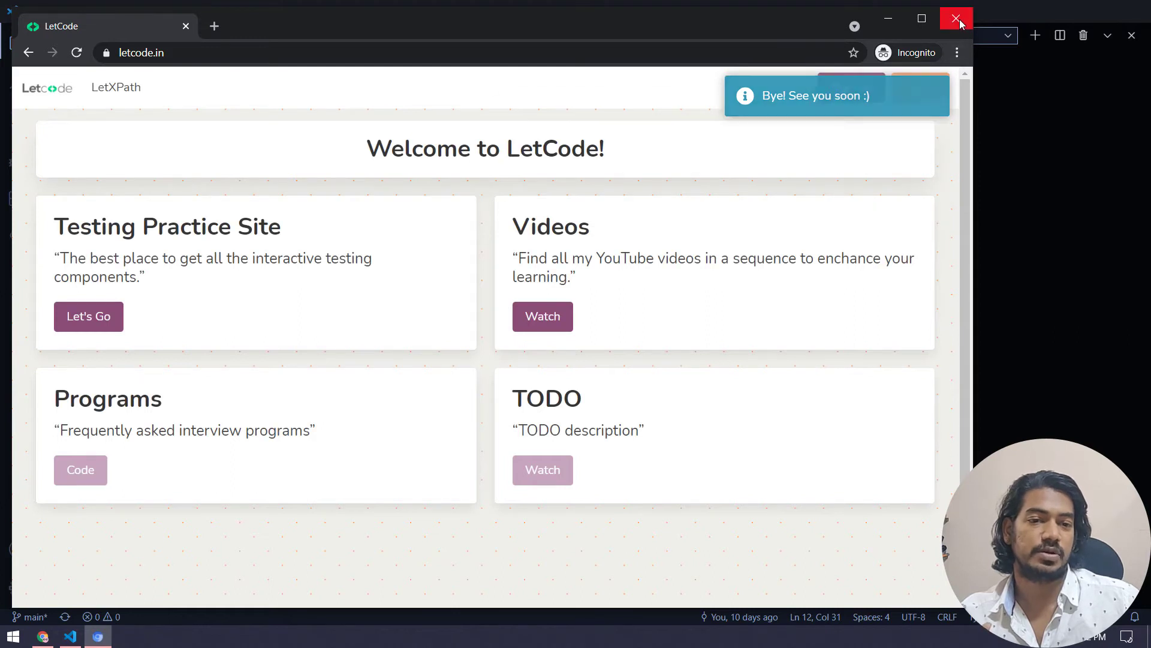
# Step: Close the codegen browser so the generated script appears in the terminal
pyautogui.click(957, 18)
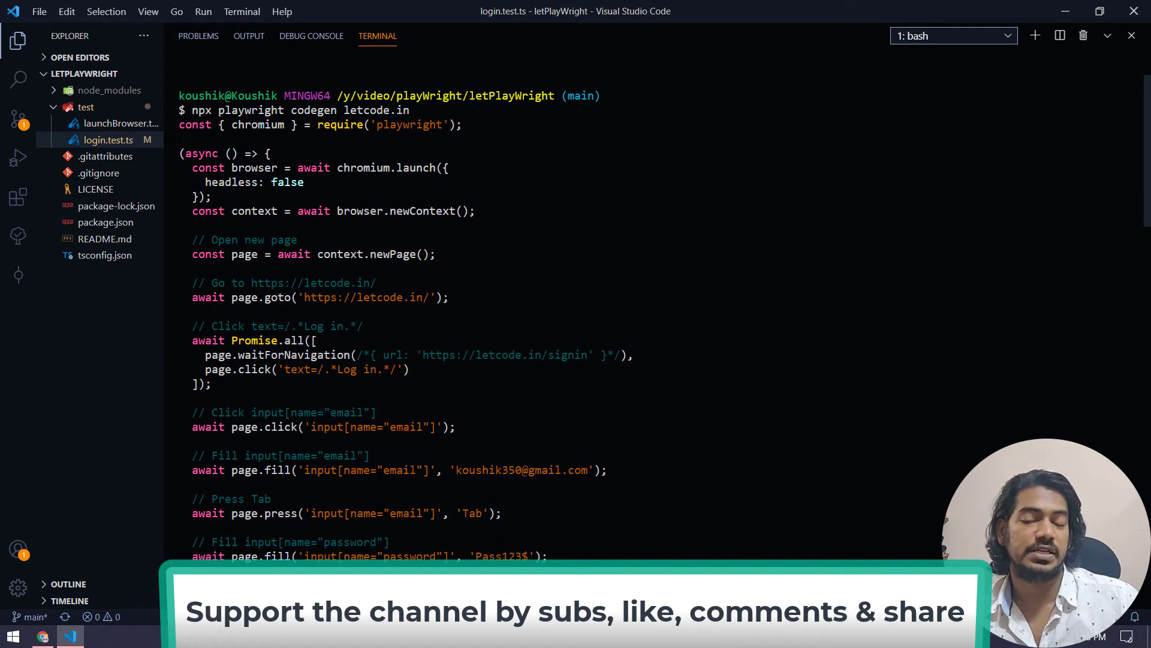
# Step: Select and scroll through the generated codegen script in the terminal output
pyautogui.click(187, 167)
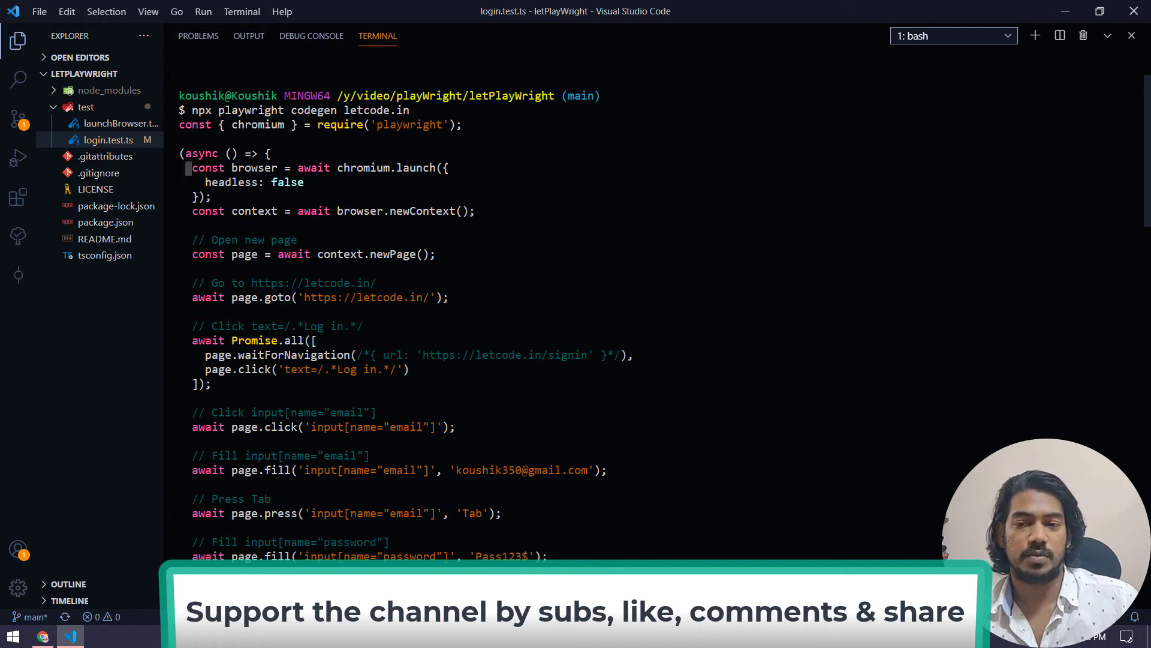
pyautogui.scroll(-3)
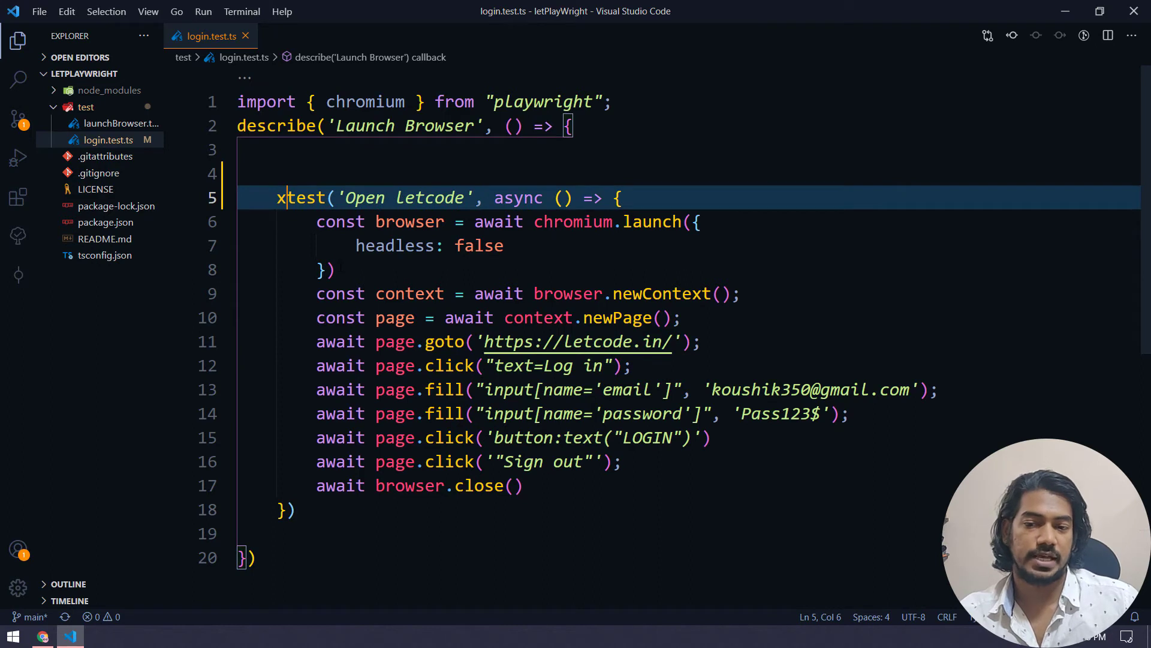
# Step: Fold the Open Letcode test and type a 'Rercorded script' async test above it
pyautogui.click(229, 197)
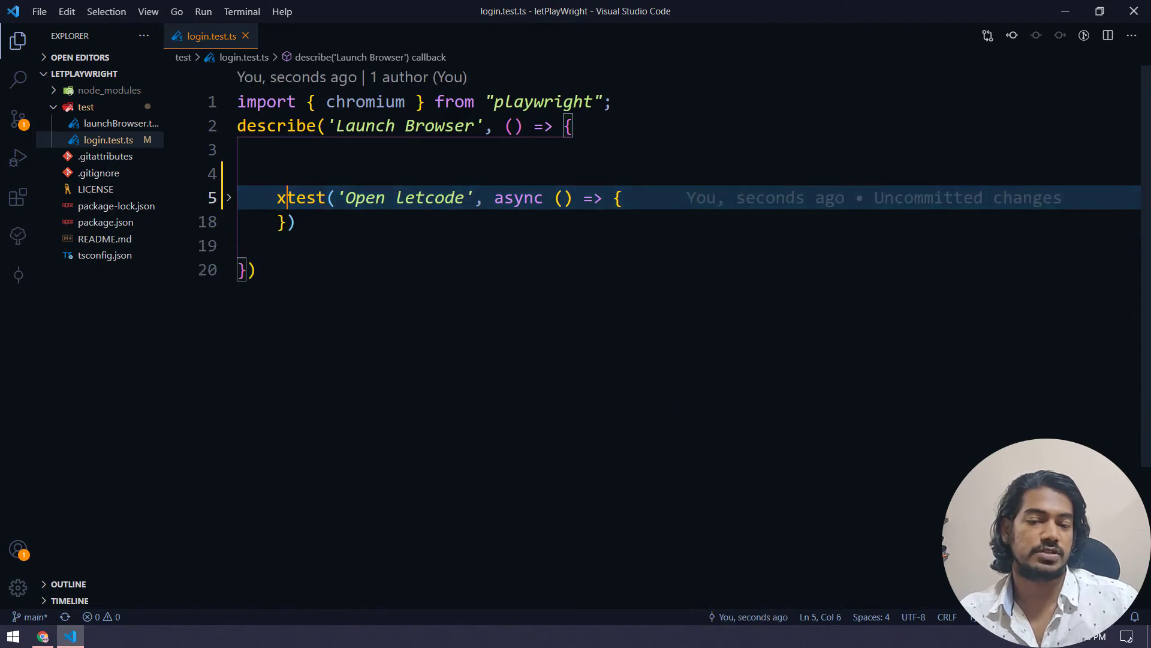
pyautogui.write("test('")
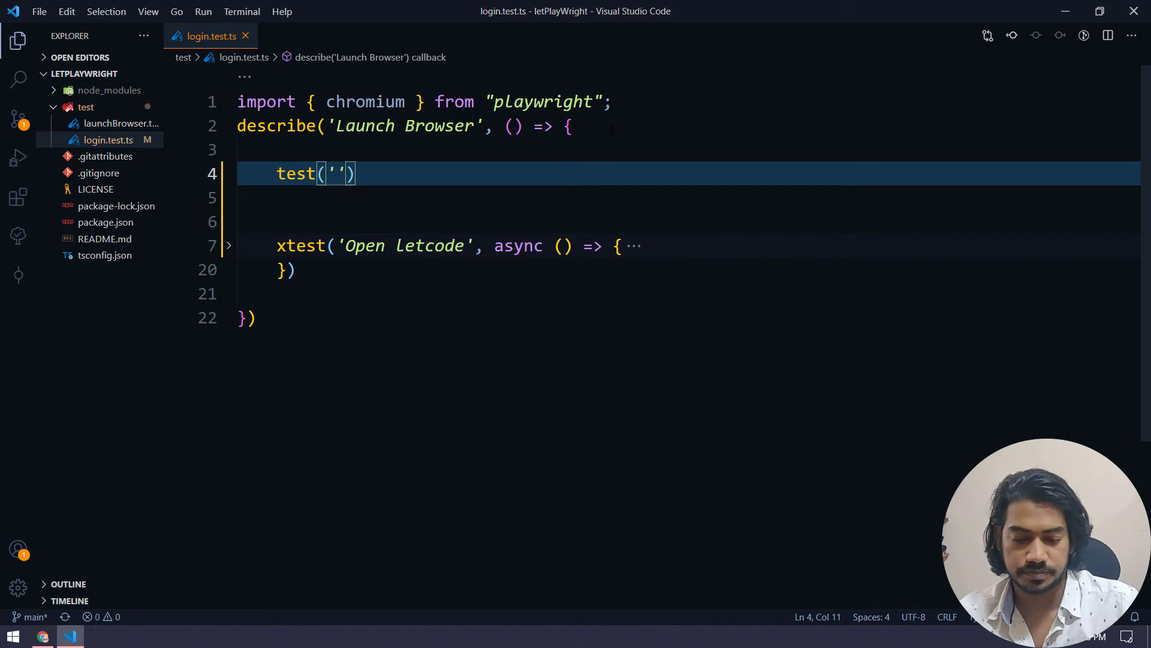
pyautogui.write('Rercord3ed script')
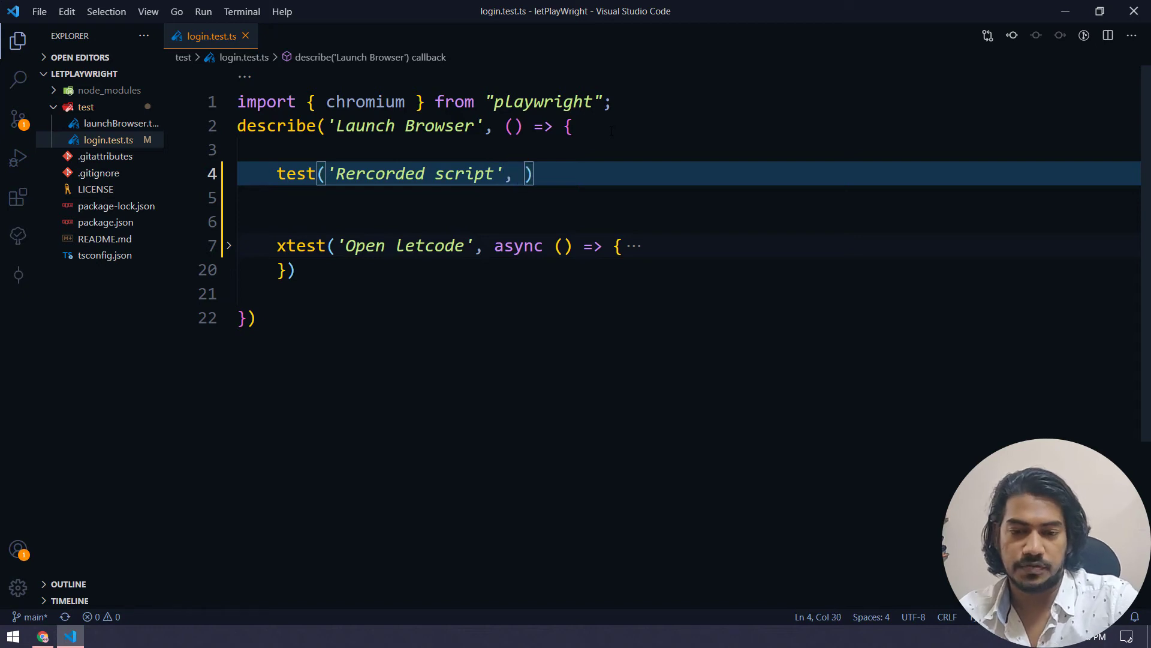
pyautogui.write('async()')
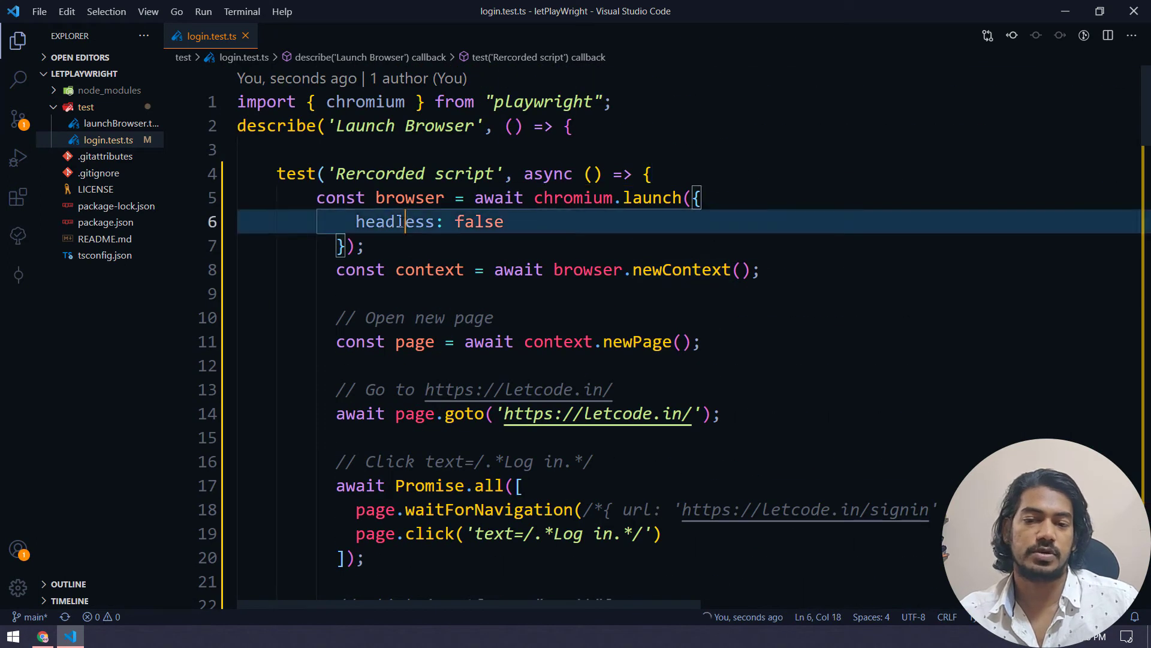
pyautogui.doubleClick(395, 222)
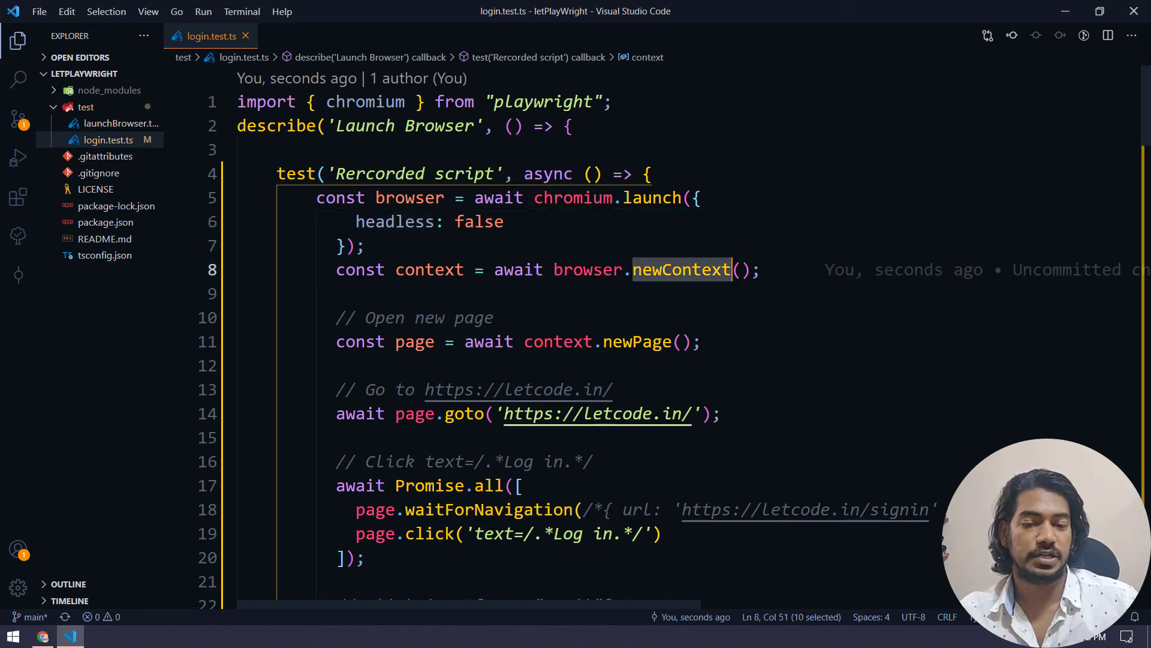
pyautogui.click(444, 413)
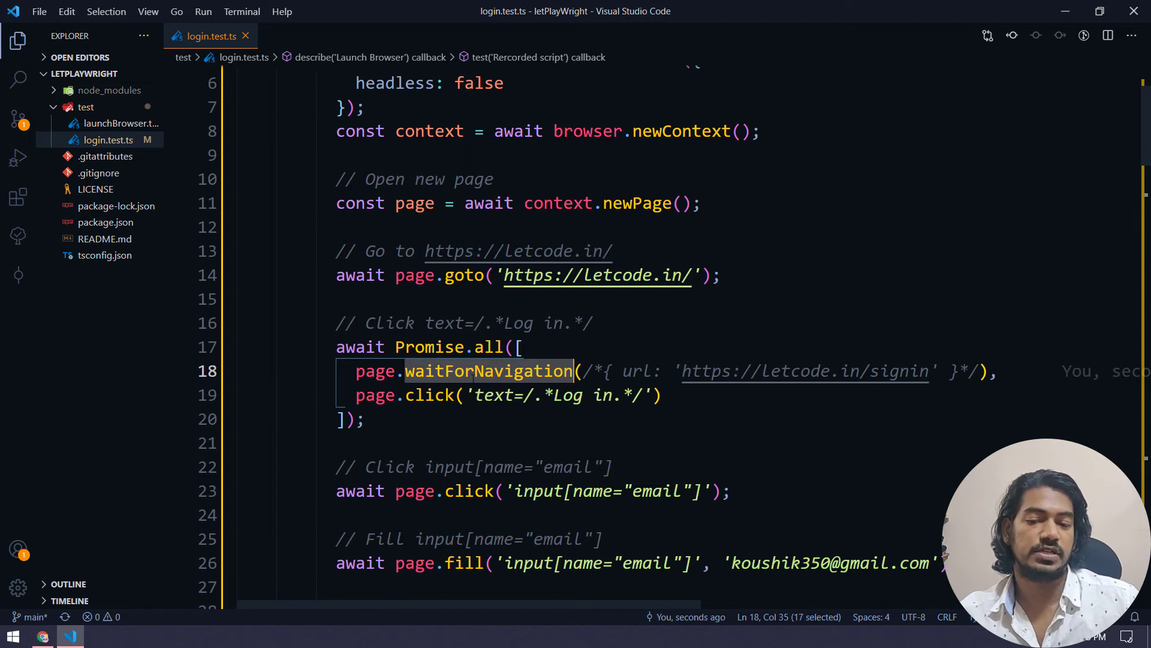
pyautogui.moveTo(489, 371)
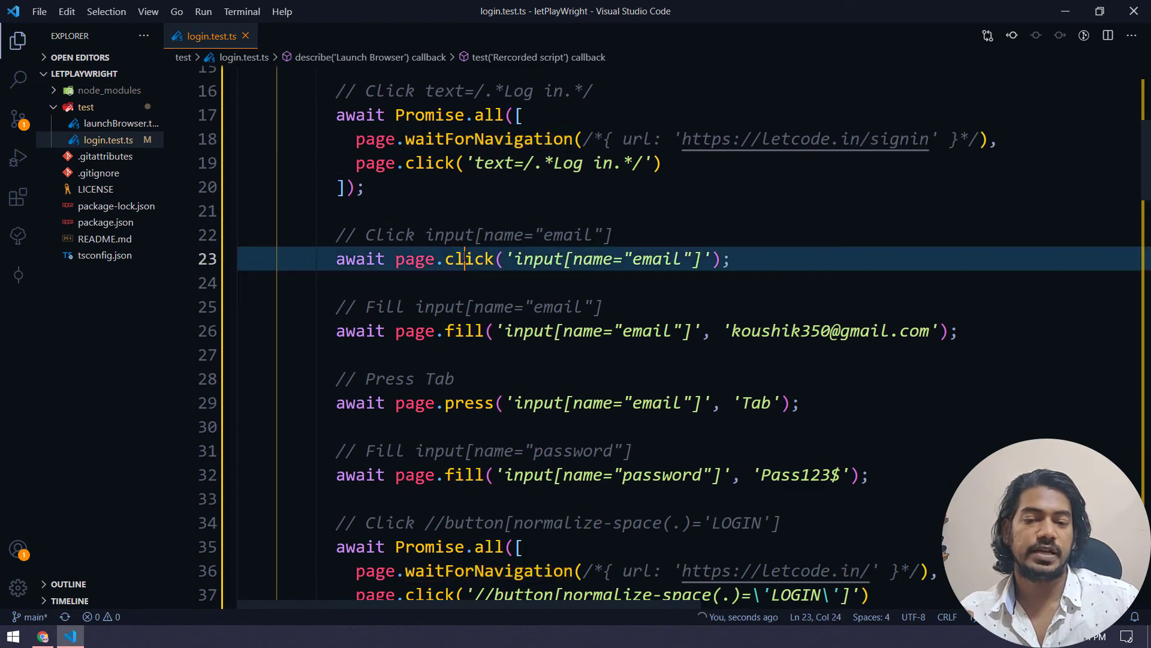
pyautogui.doubleClick(468, 259)
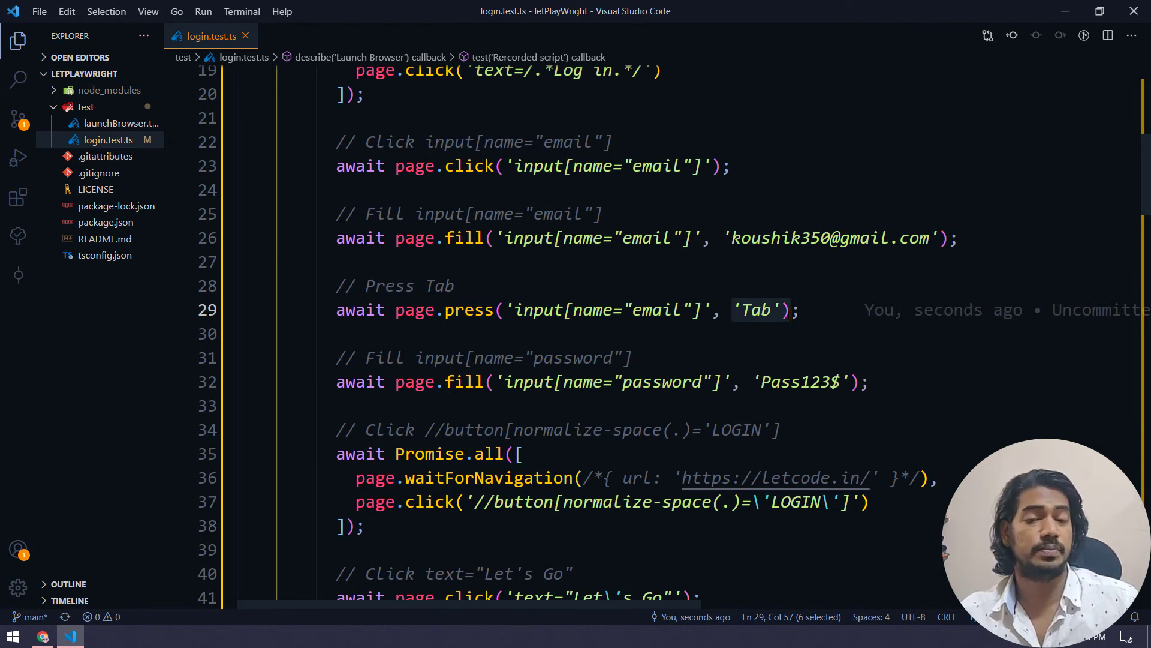
pyautogui.doubleClick(468, 309)
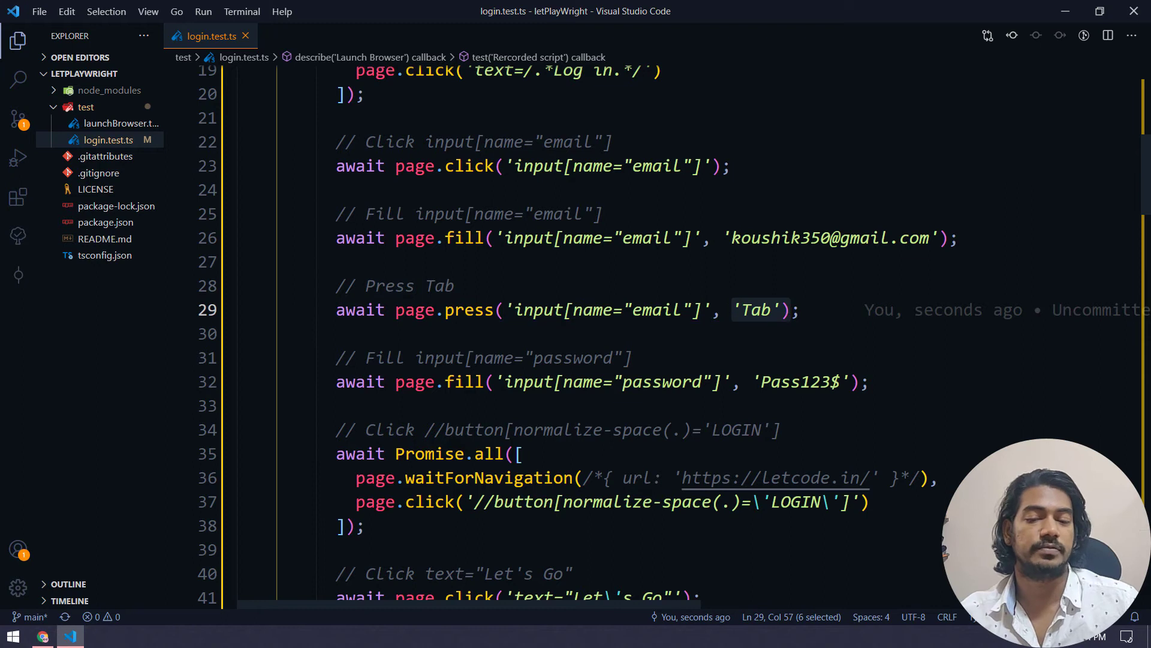
pyautogui.scroll(-3)
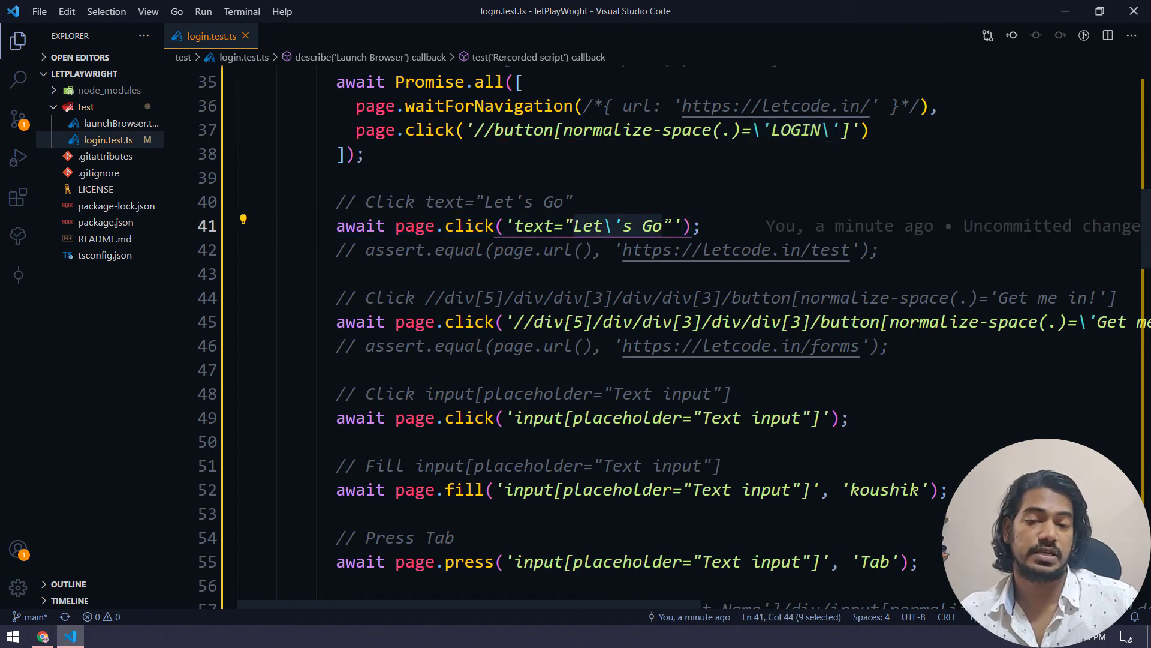
pyautogui.scroll(-3)
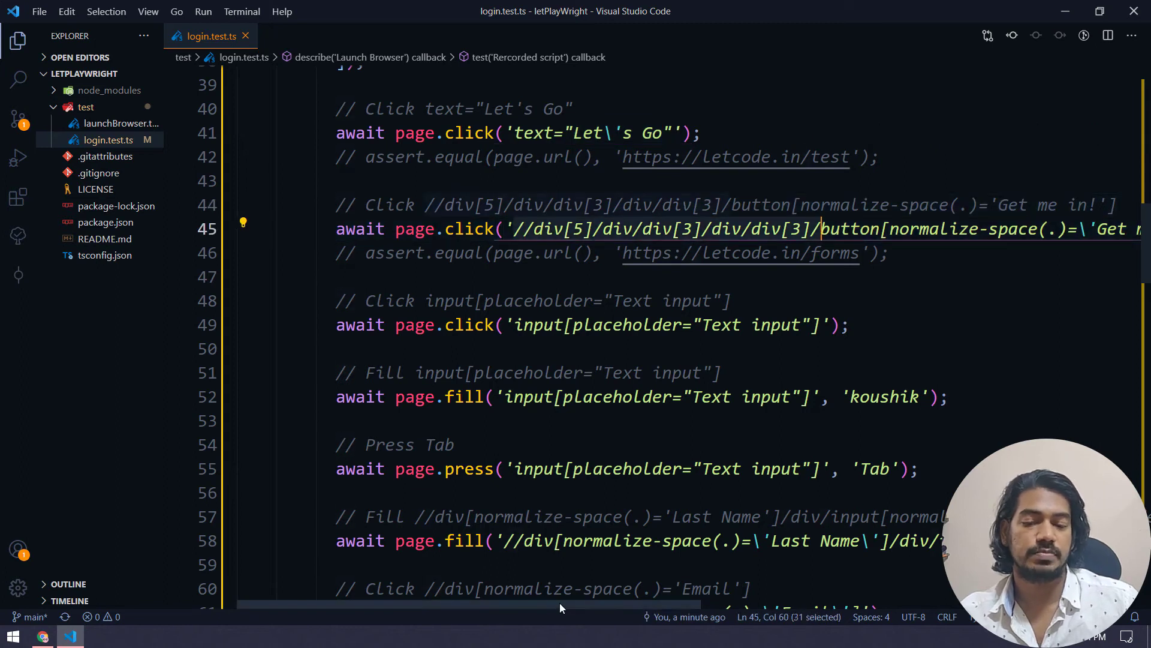
pyautogui.hscroll(3)
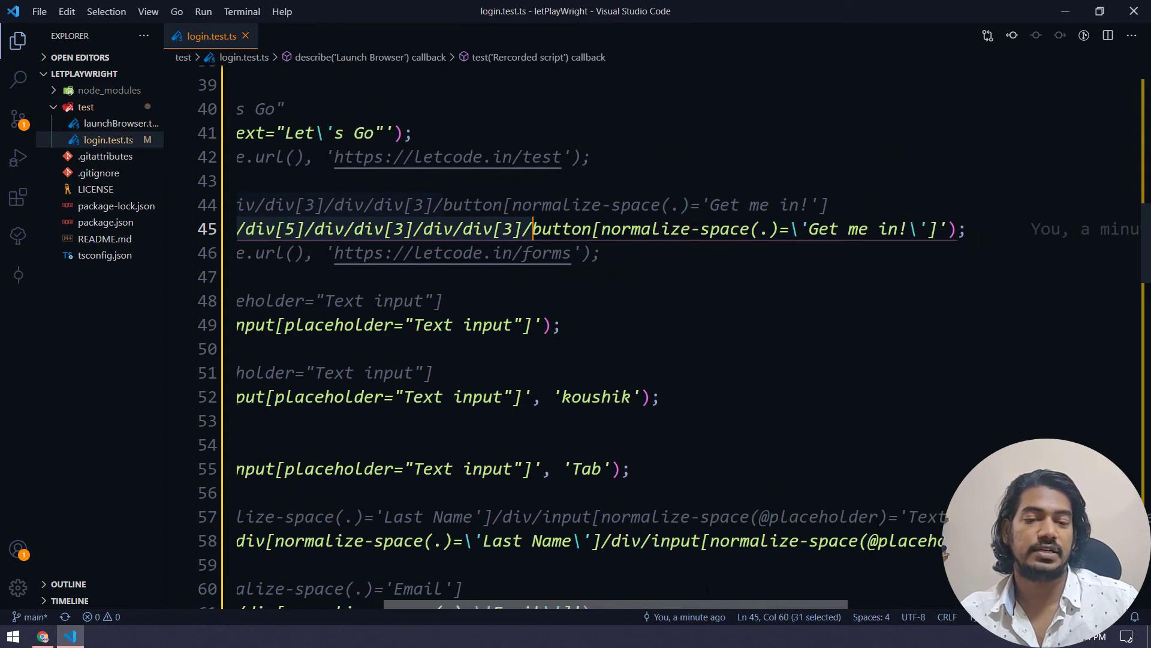
pyautogui.hscroll(-3)
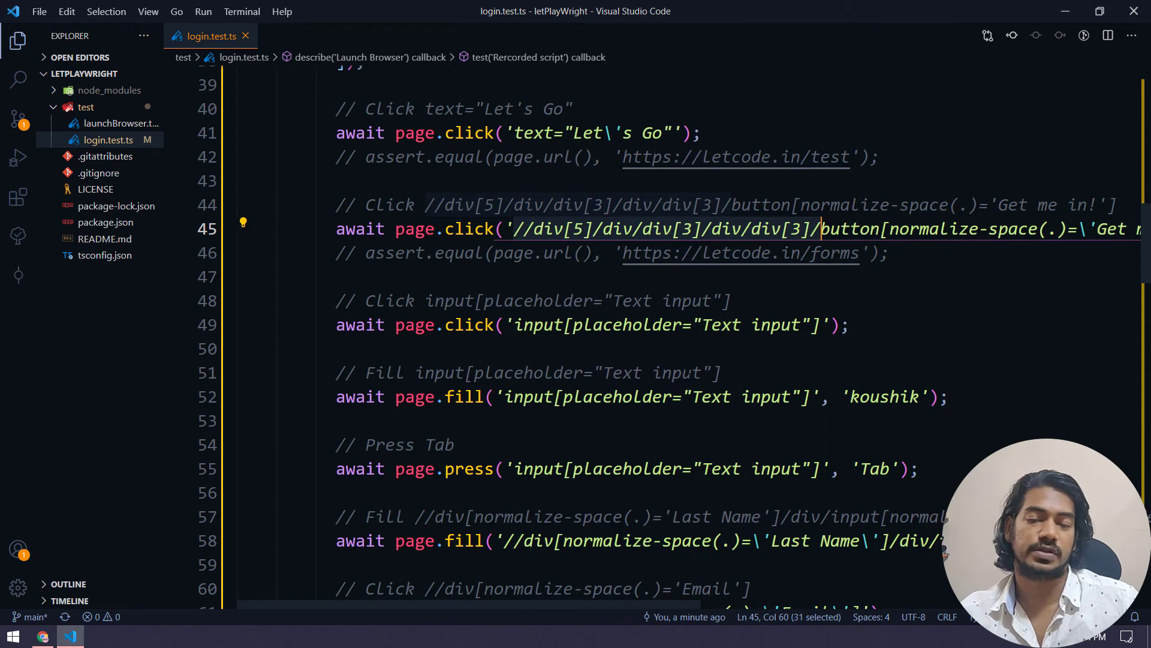
pyautogui.scroll(-3)
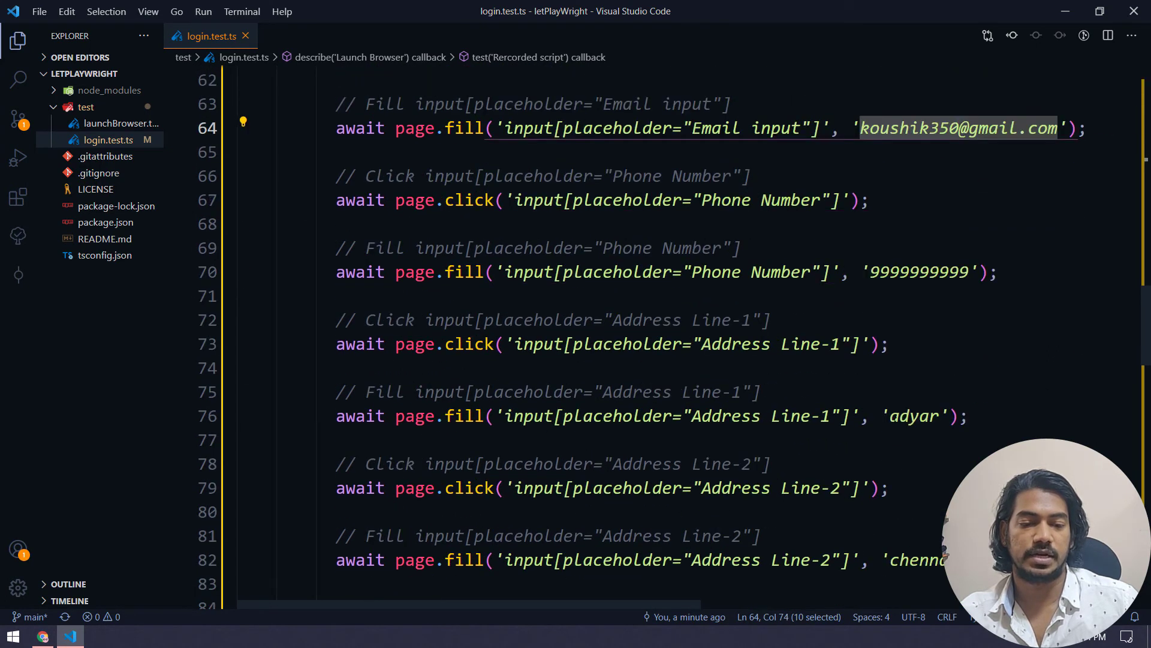
pyautogui.scroll(-3)
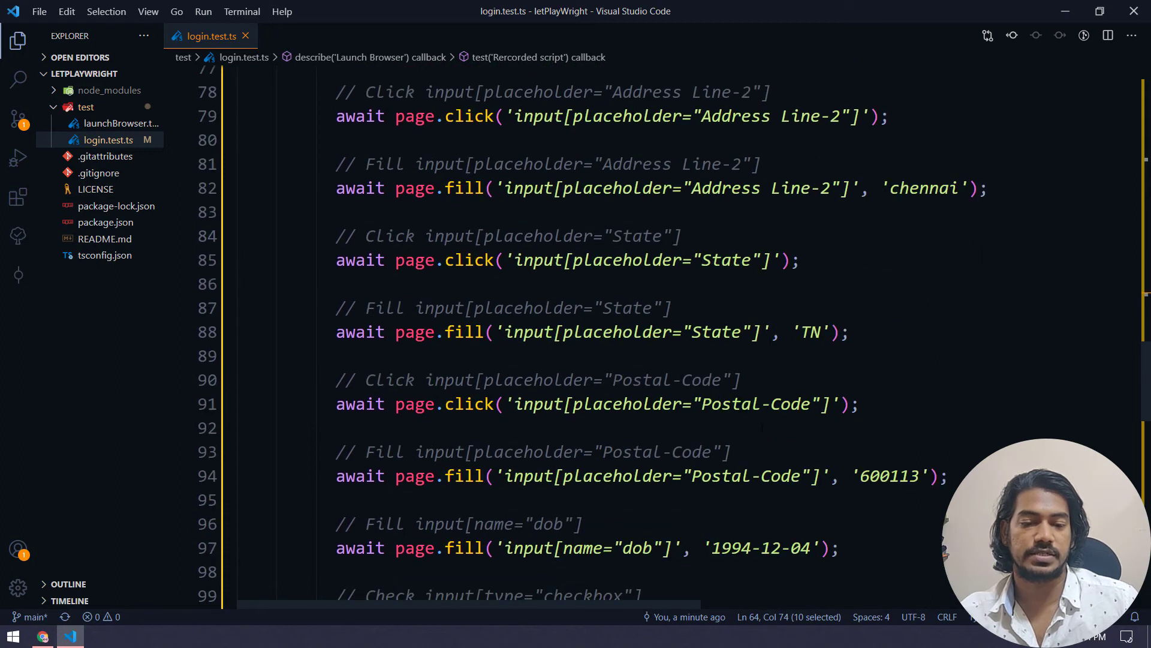
pyautogui.scroll(-3)
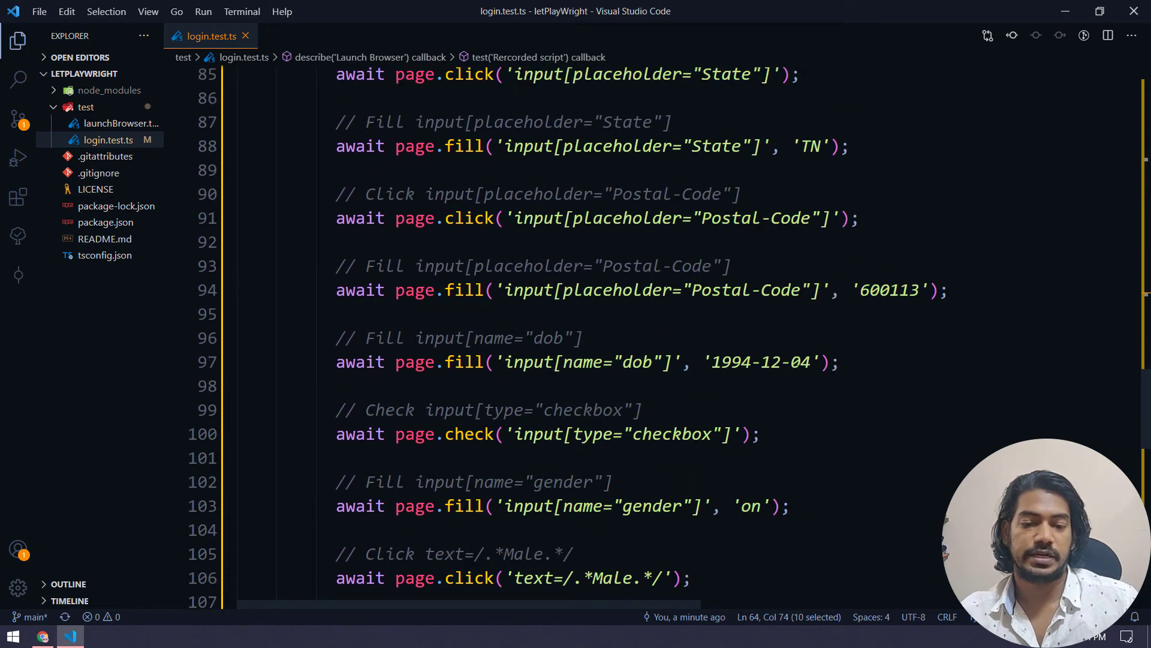
pyautogui.scroll(-3)
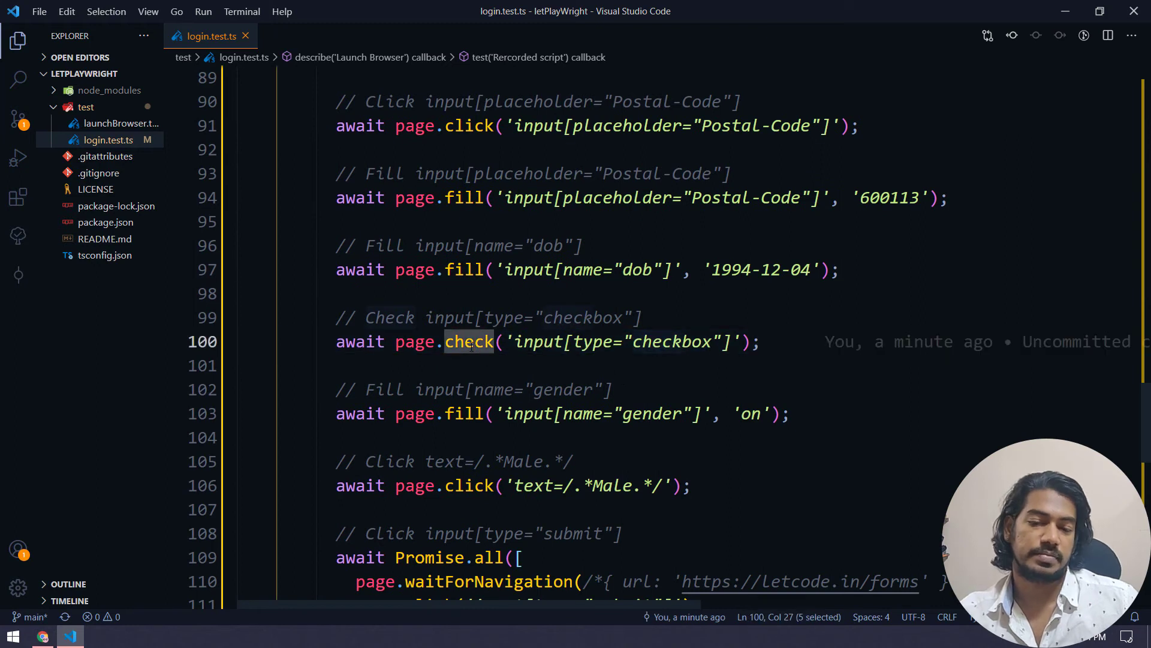
pyautogui.moveTo(468, 341)
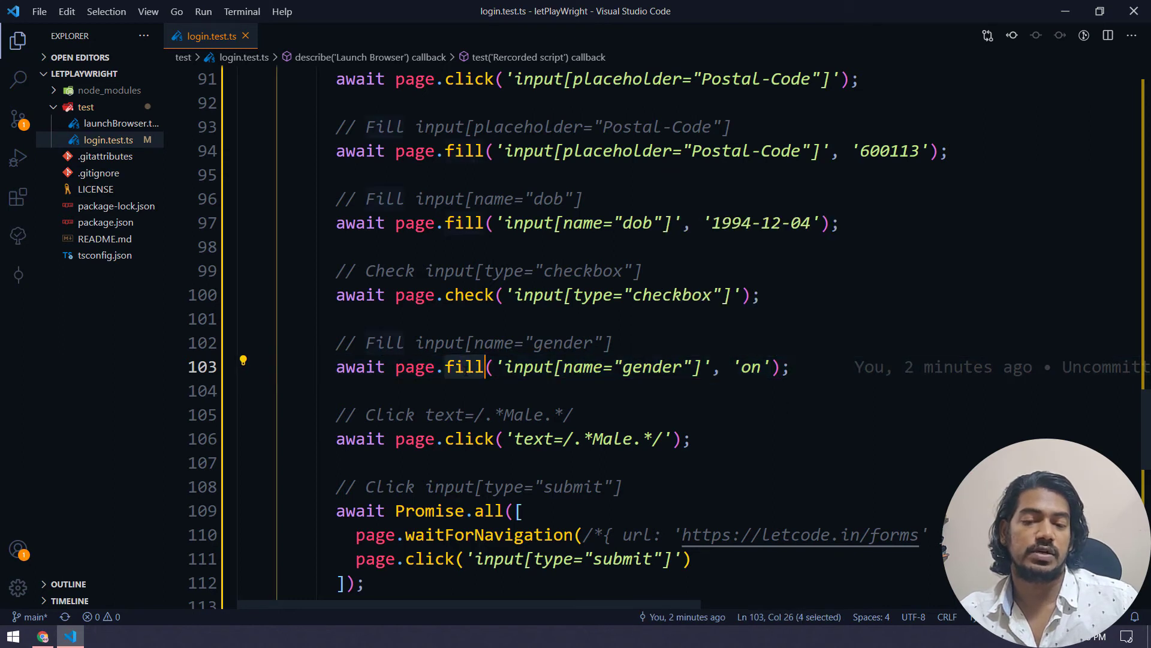
# Step: Comment out the gender fill step on line 103 and review the remaining script
pyautogui.press('ctrl+/')
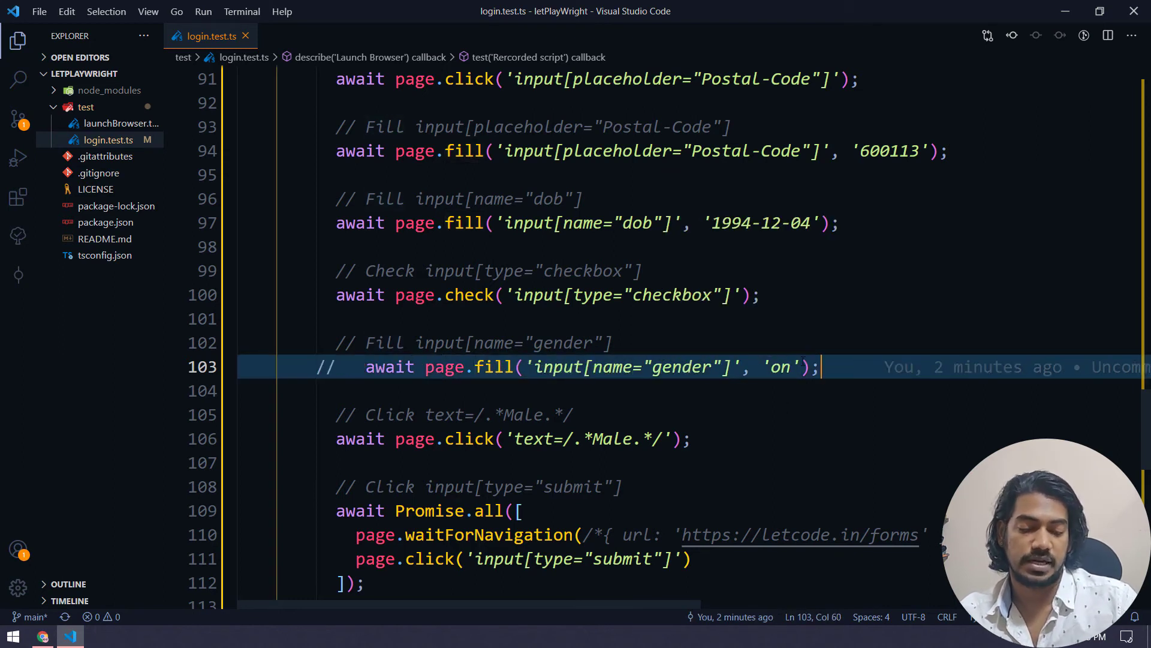
pyautogui.doubleClick(468, 439)
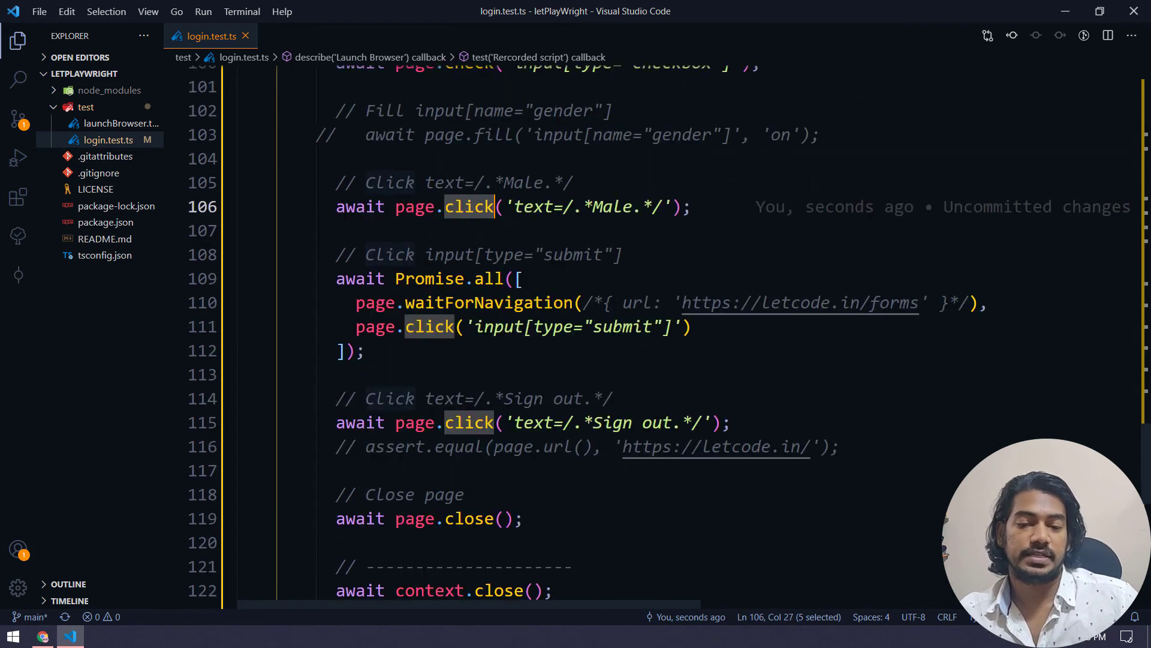
pyautogui.scroll(-3)
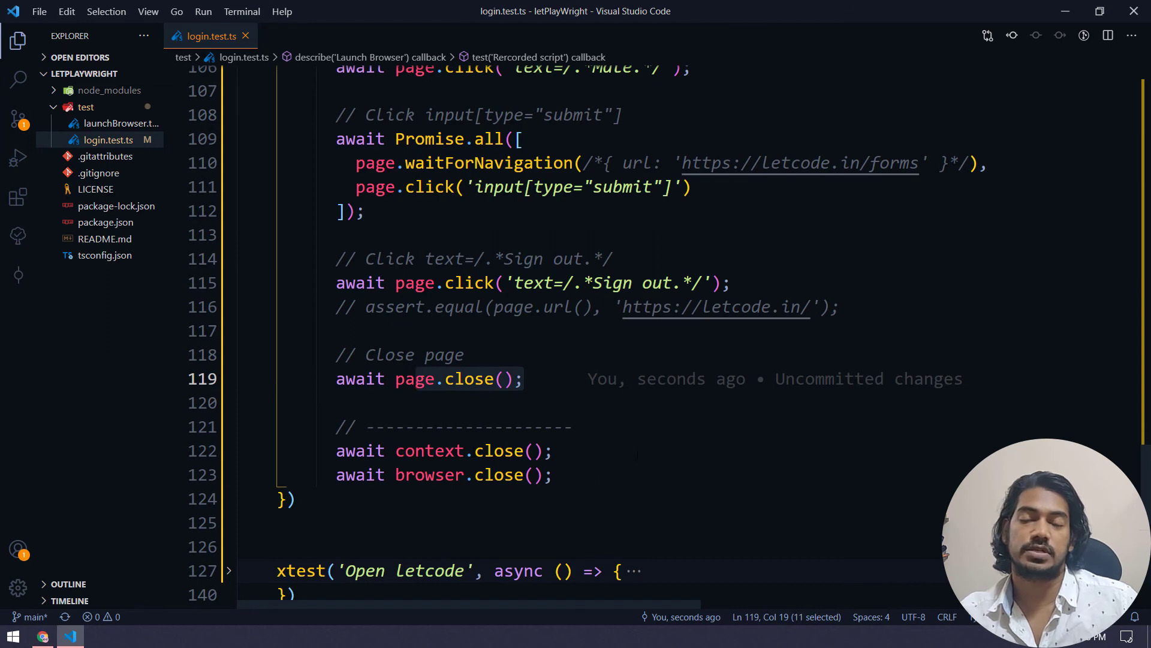
pyautogui.scroll(3)
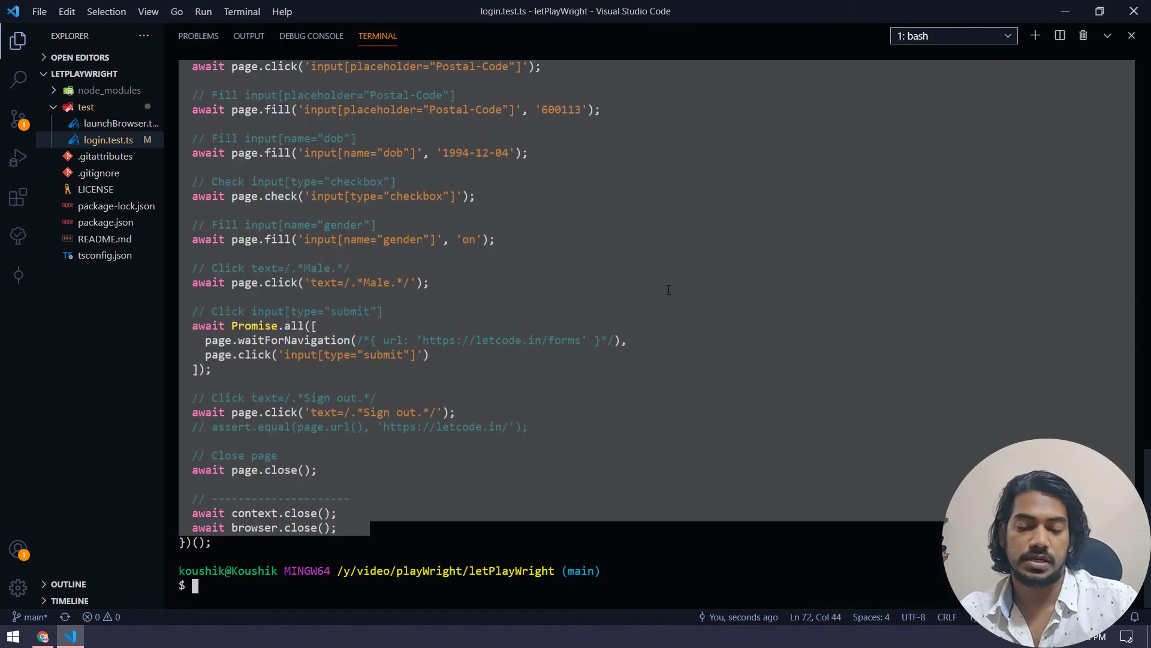
# Step: Type jest login.test.ts in the terminal to run the test
pyautogui.write('jest')
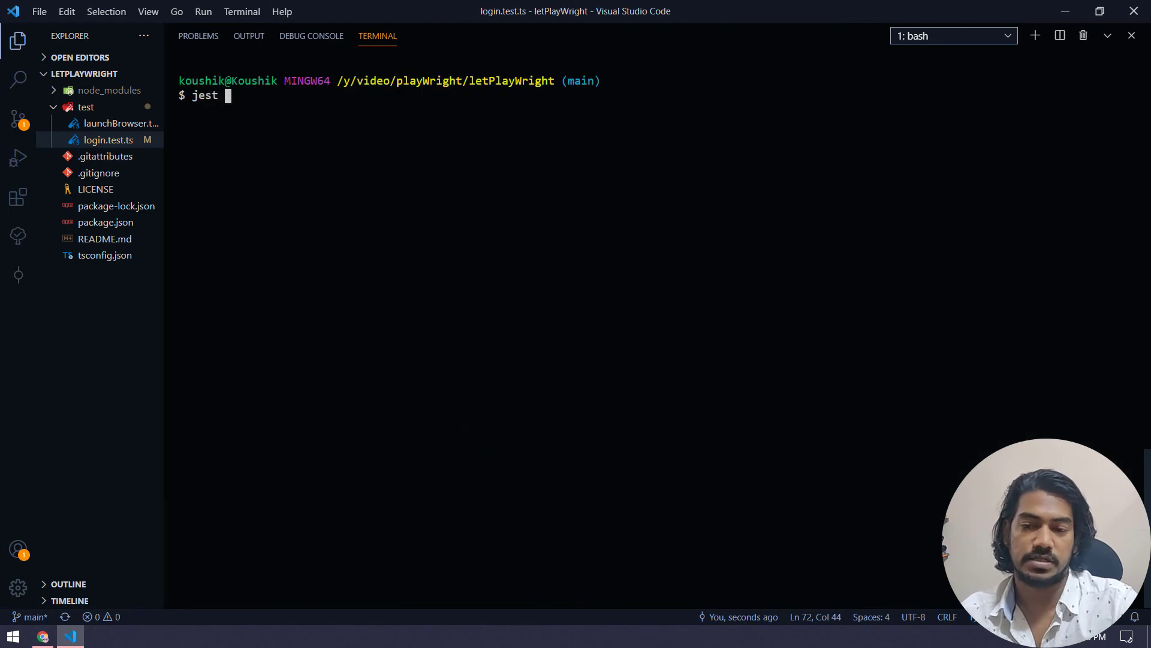
pyautogui.write('log')
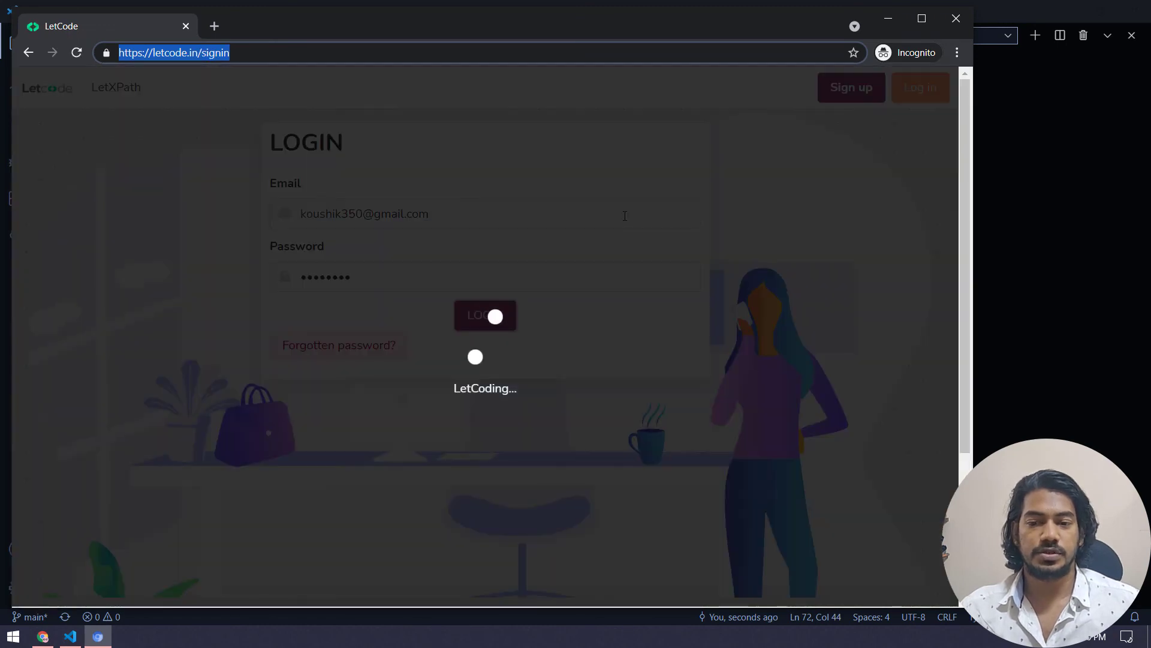
# Step: Let the recorded script fill the LetCode form, then view Jest's PASS result for Recorded script
pyautogui.click(484, 314)
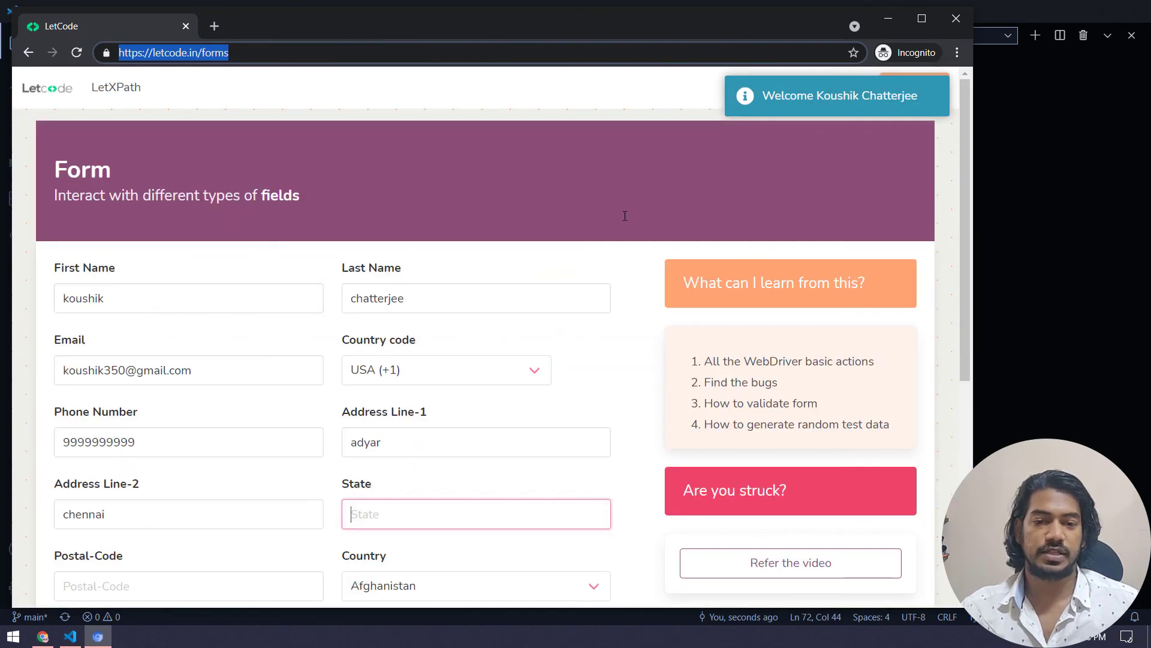
pyautogui.click(70, 635)
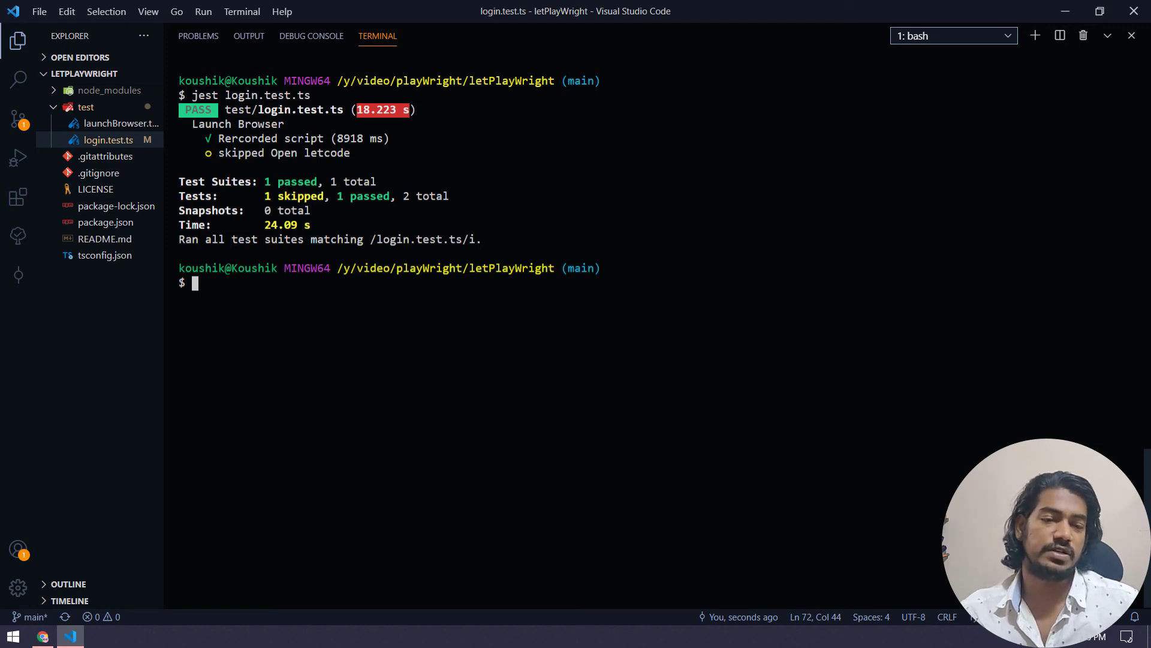
pyautogui.moveTo(1132, 36)
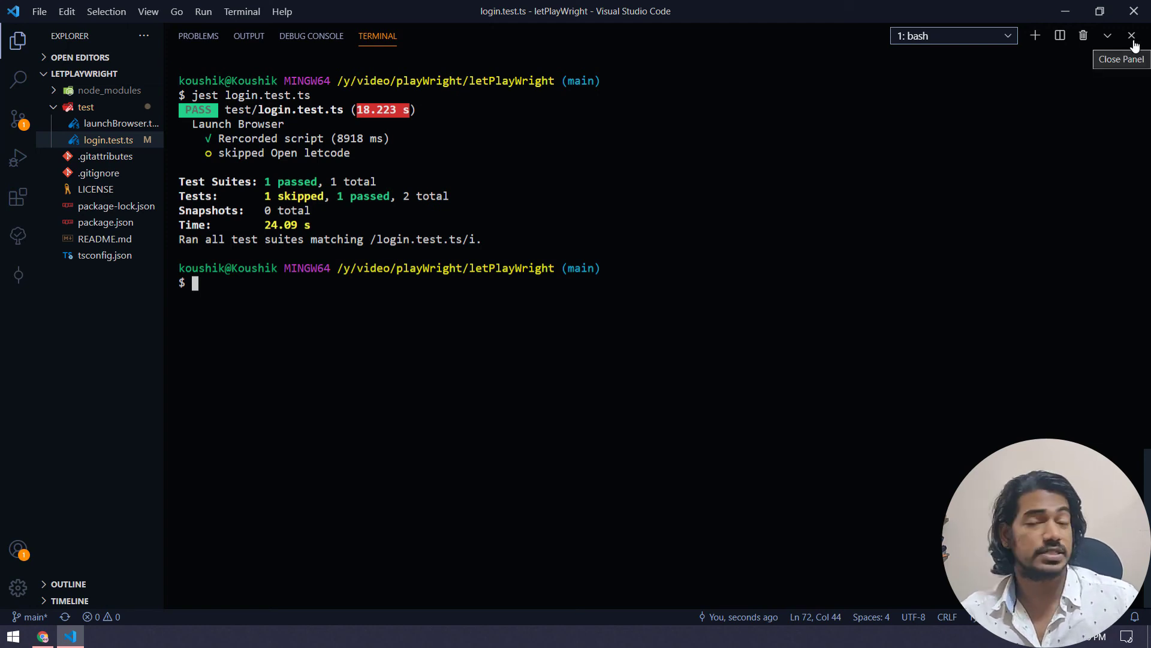
# Step: Close the terminal panel to show the login.test.ts Recorded script test code
pyautogui.click(1131, 36)
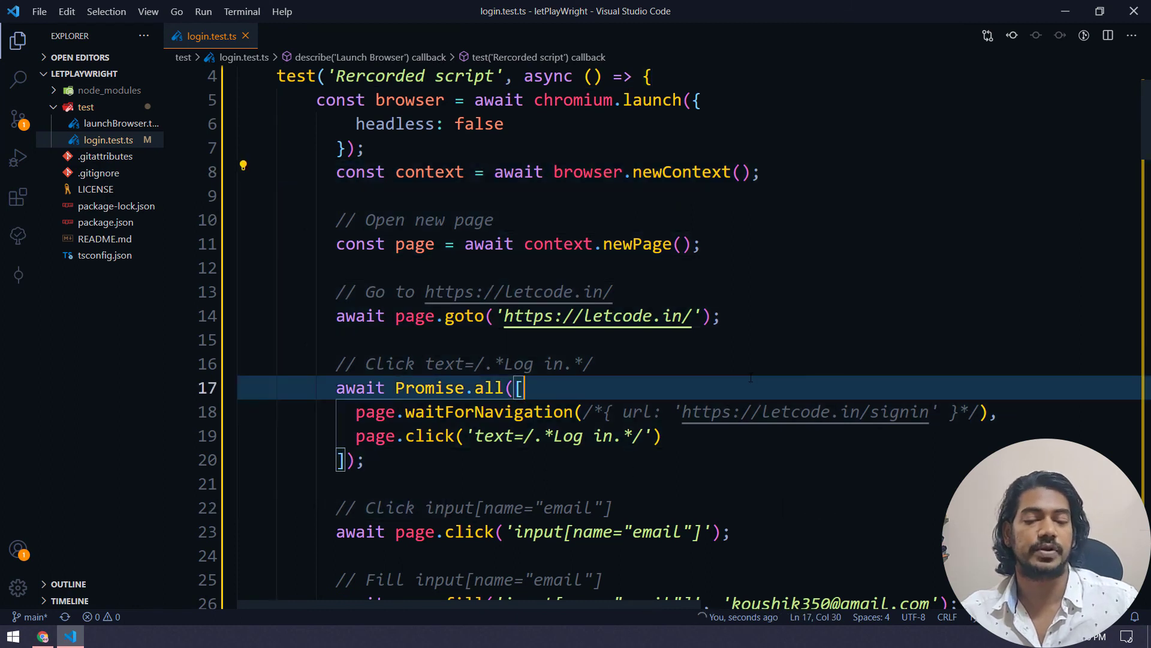
pyautogui.scroll(-3)
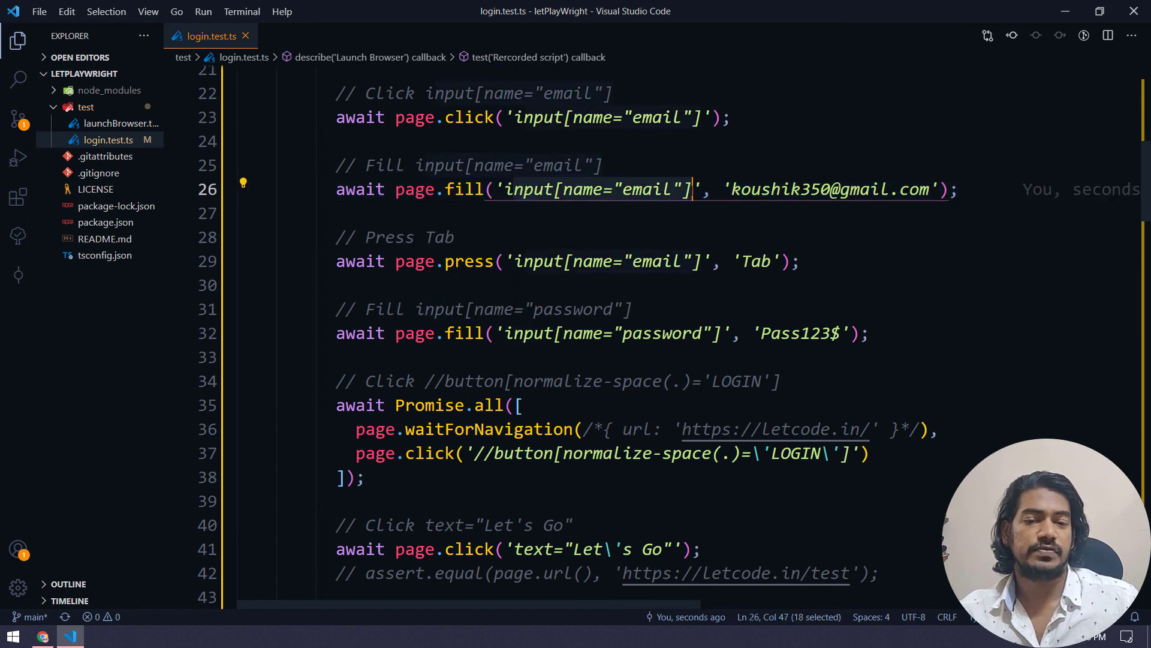
pyautogui.scroll(-3)
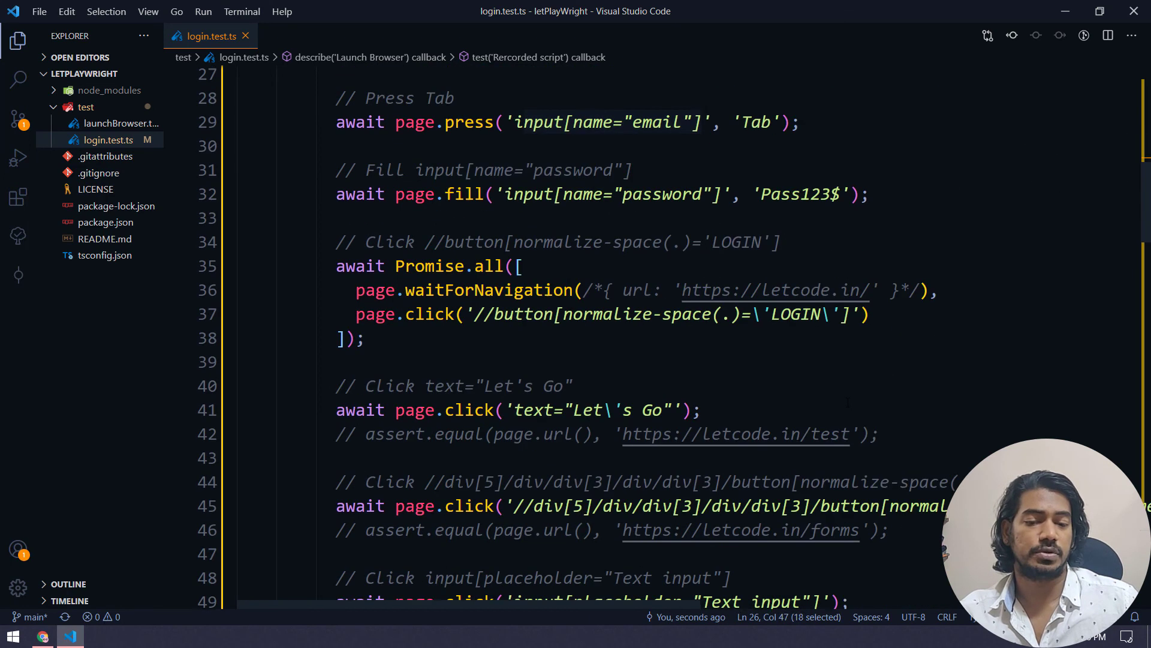
pyautogui.scroll(-3)
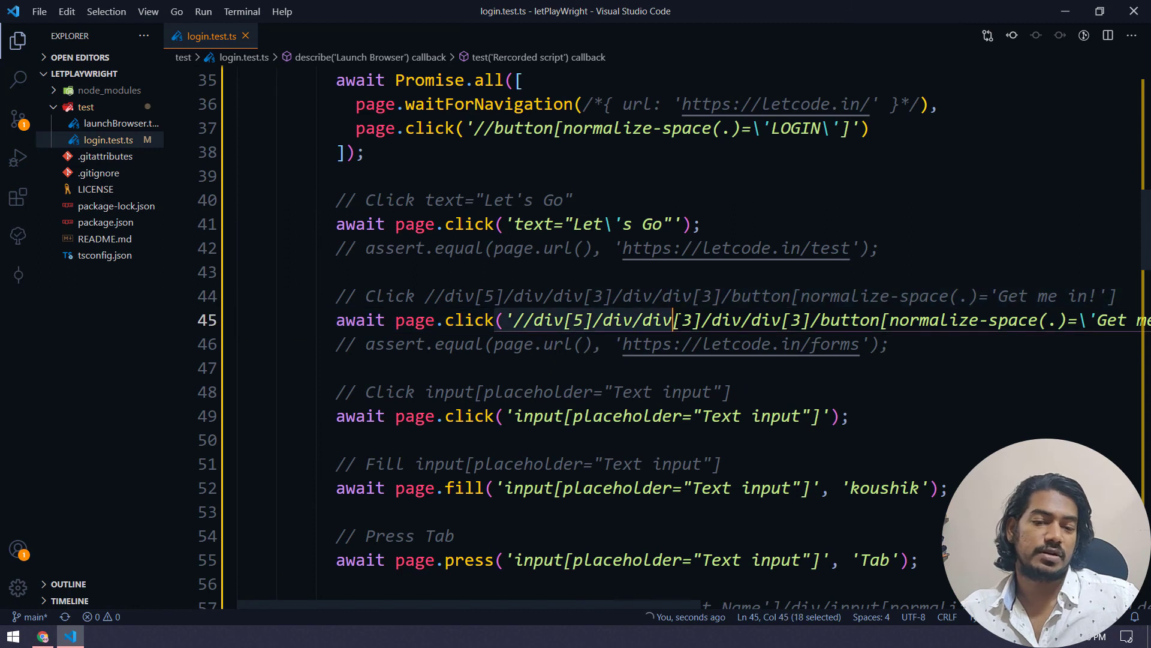
pyautogui.scroll(-3)
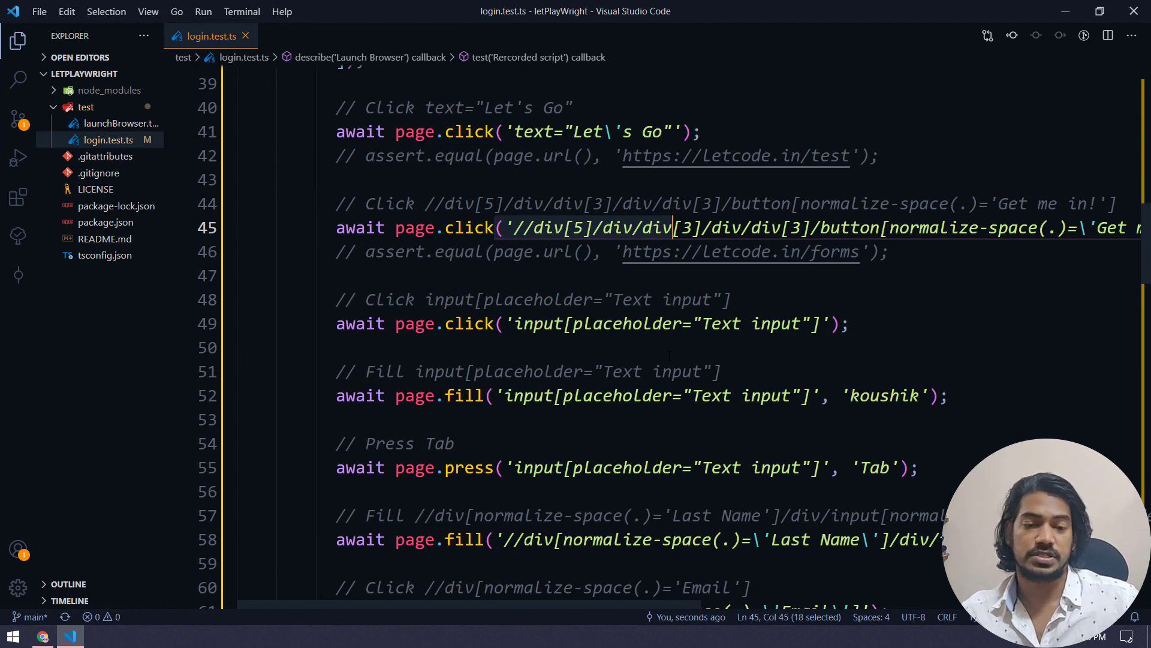
pyautogui.scroll(-3)
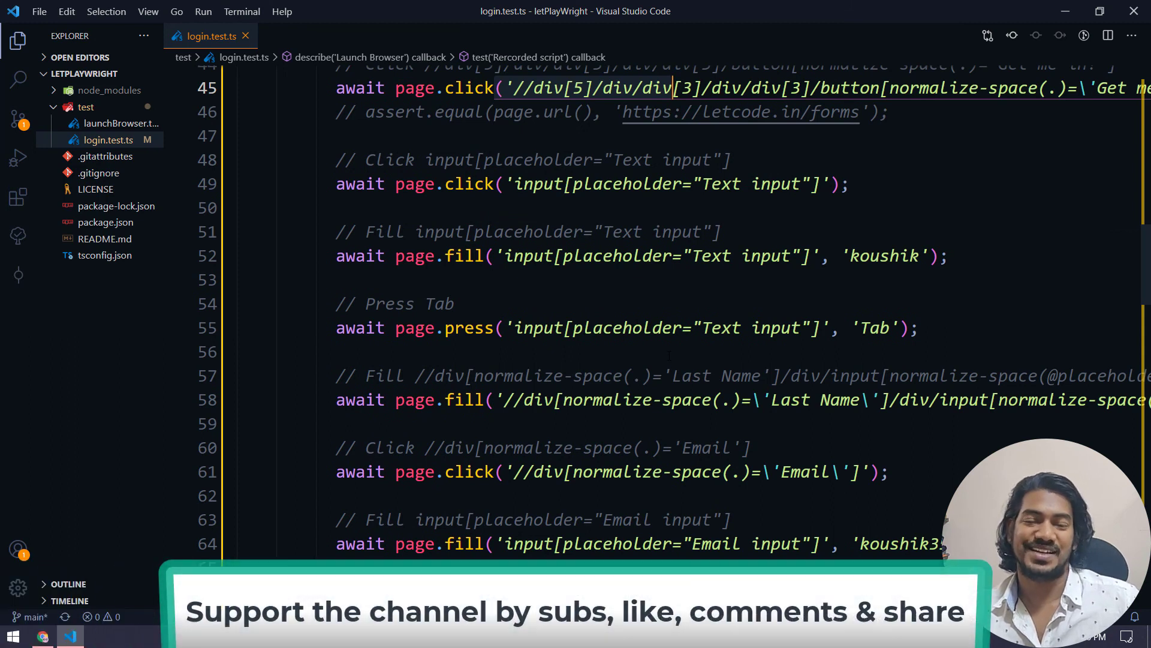
pyautogui.scroll(-3)
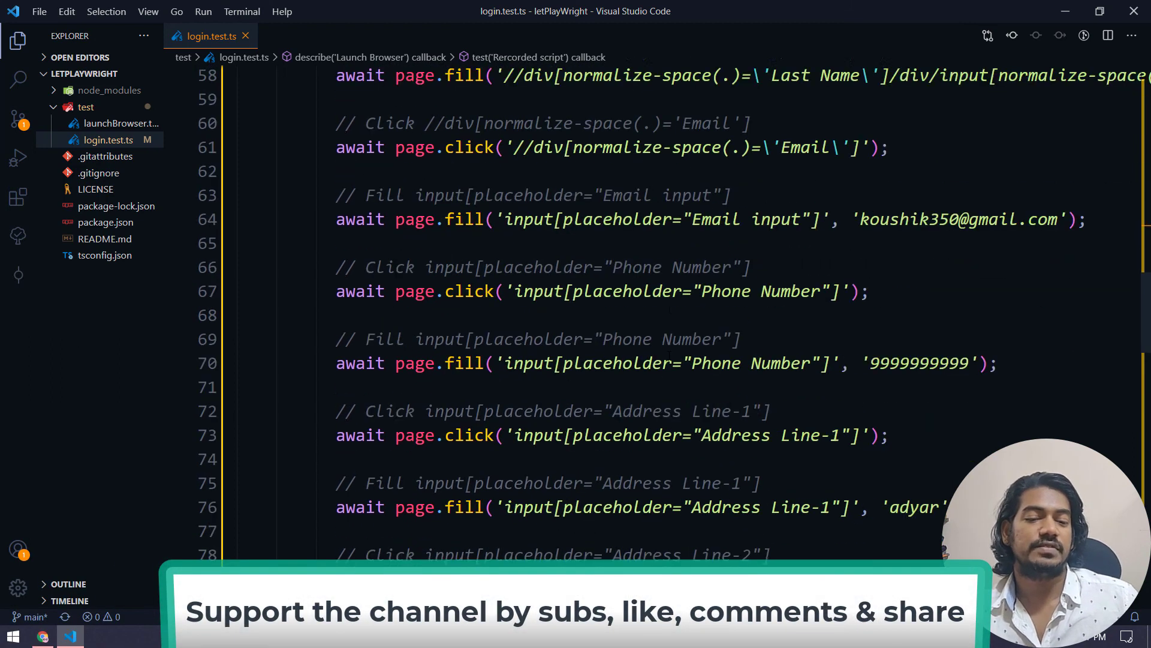
pyautogui.scroll(-3)
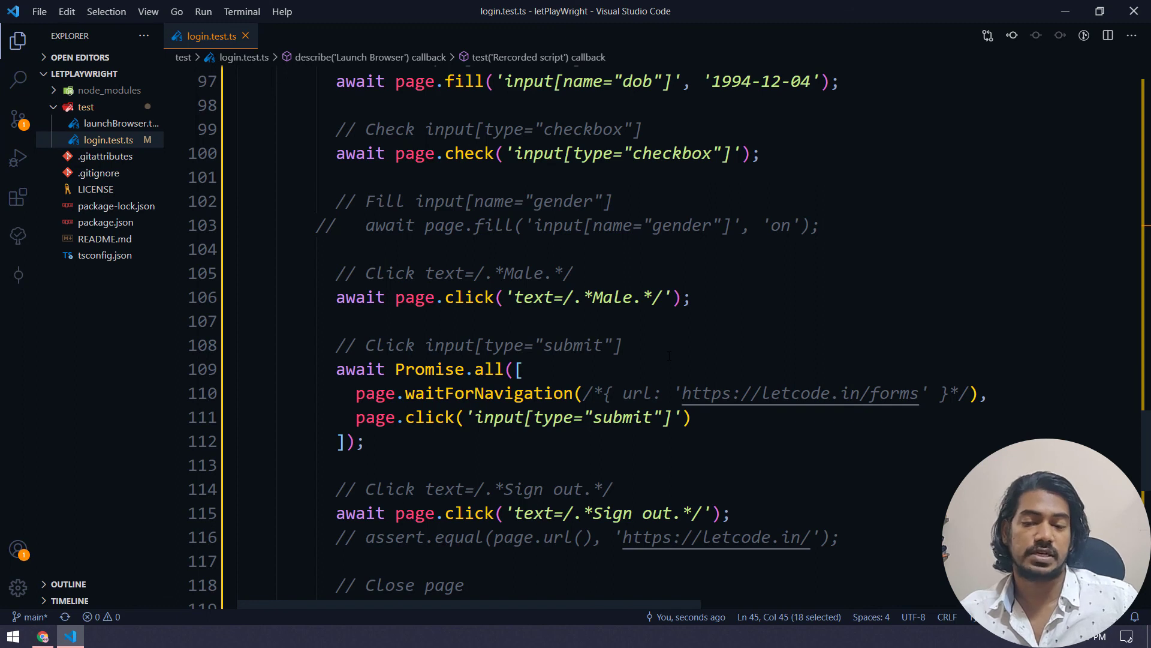
pyautogui.scroll(-3)
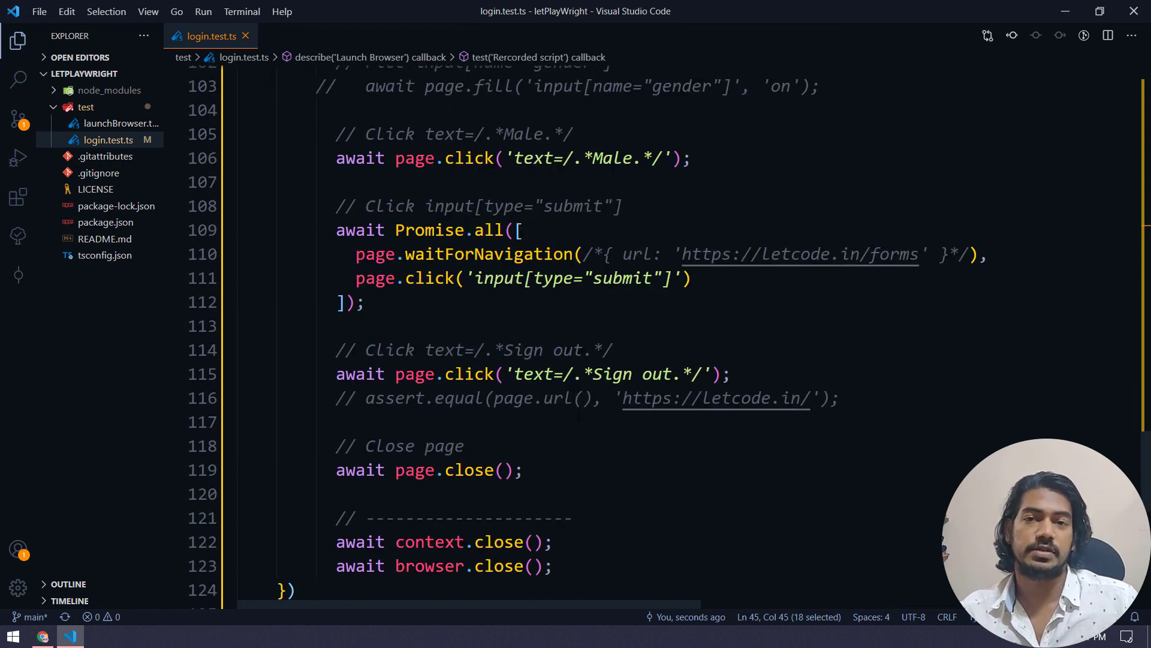